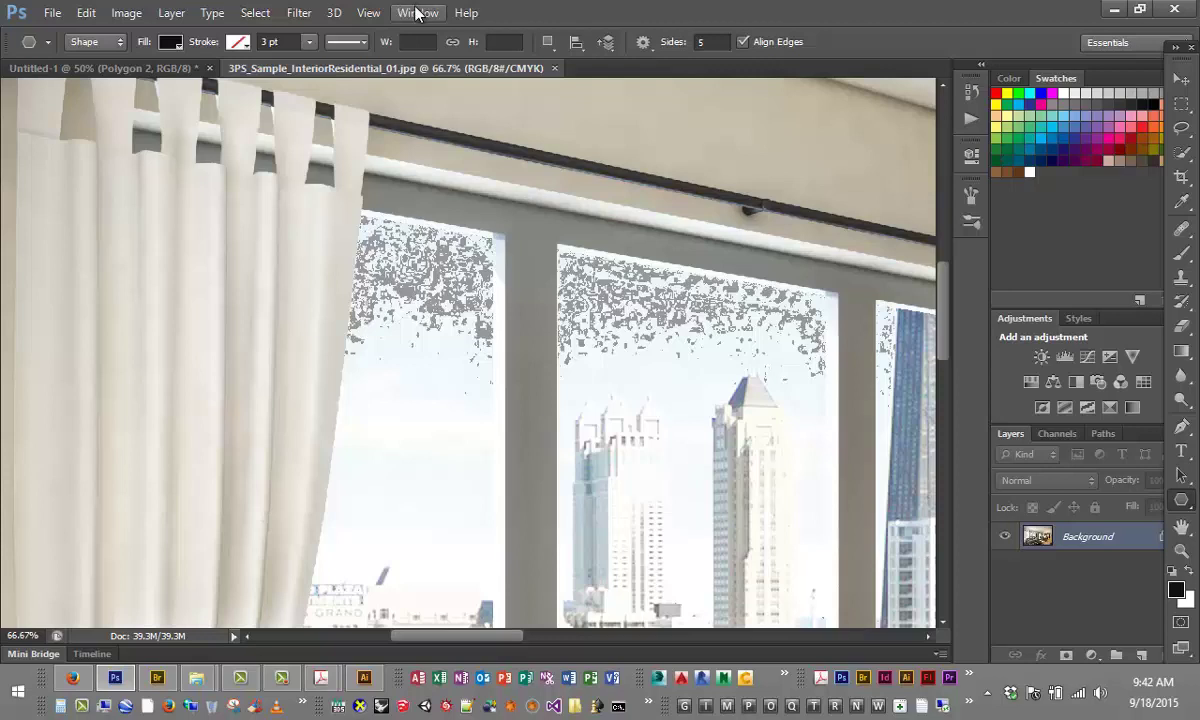
Show the Color panel with RGB sliders in place of Swatches via the Window menu
{"action": "left_click", "coordinate": [418, 12]}
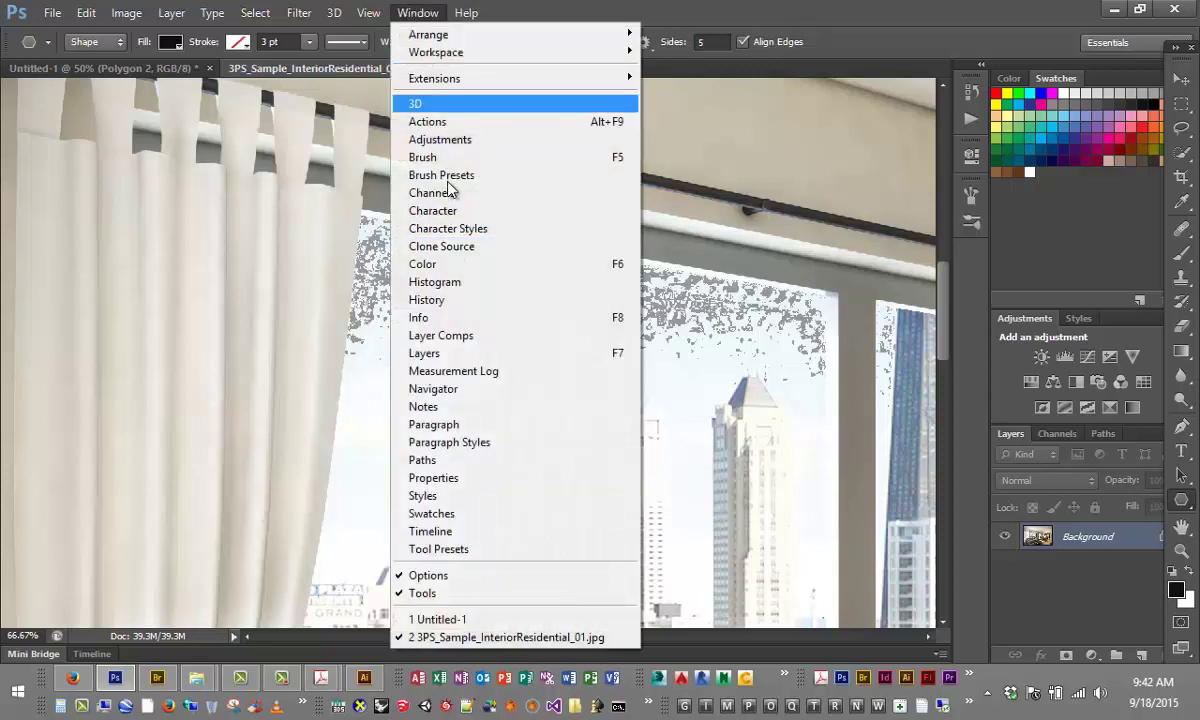
{"action": "left_click", "coordinate": [509, 637]}
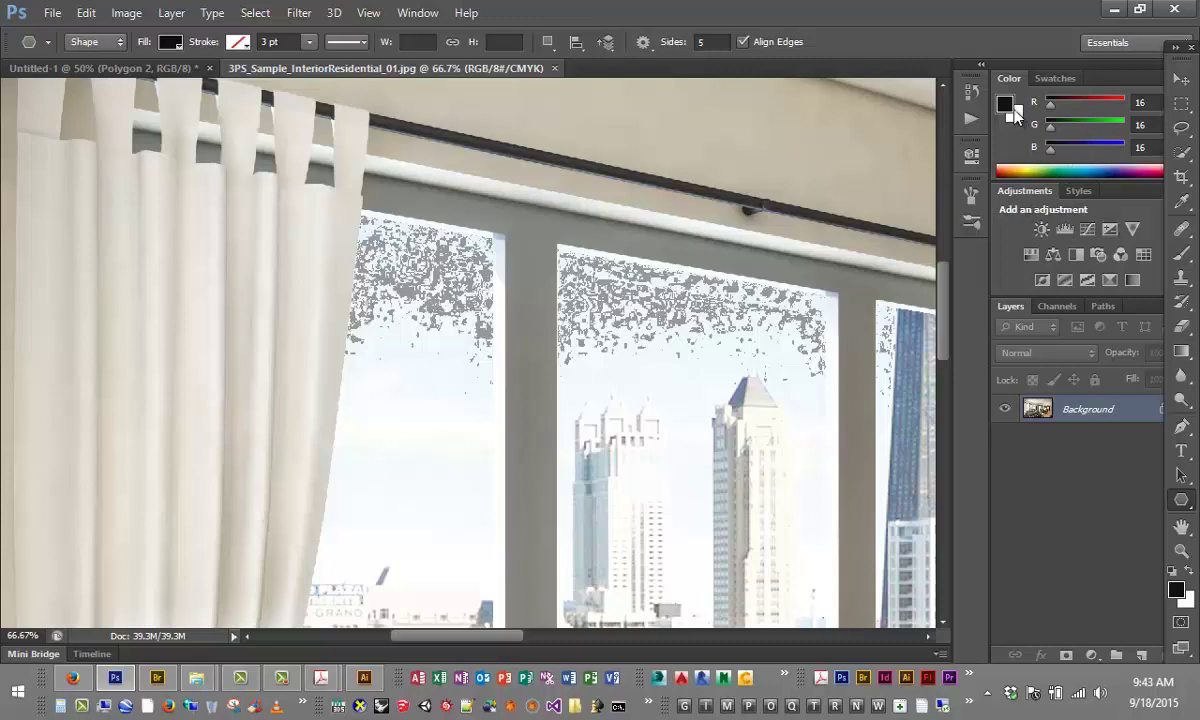
Explore the foreground Color Picker with Only Web Colors unchecked, cancel, then minimise Photoshop
{"action": "left_click", "coordinate": [1005, 104]}
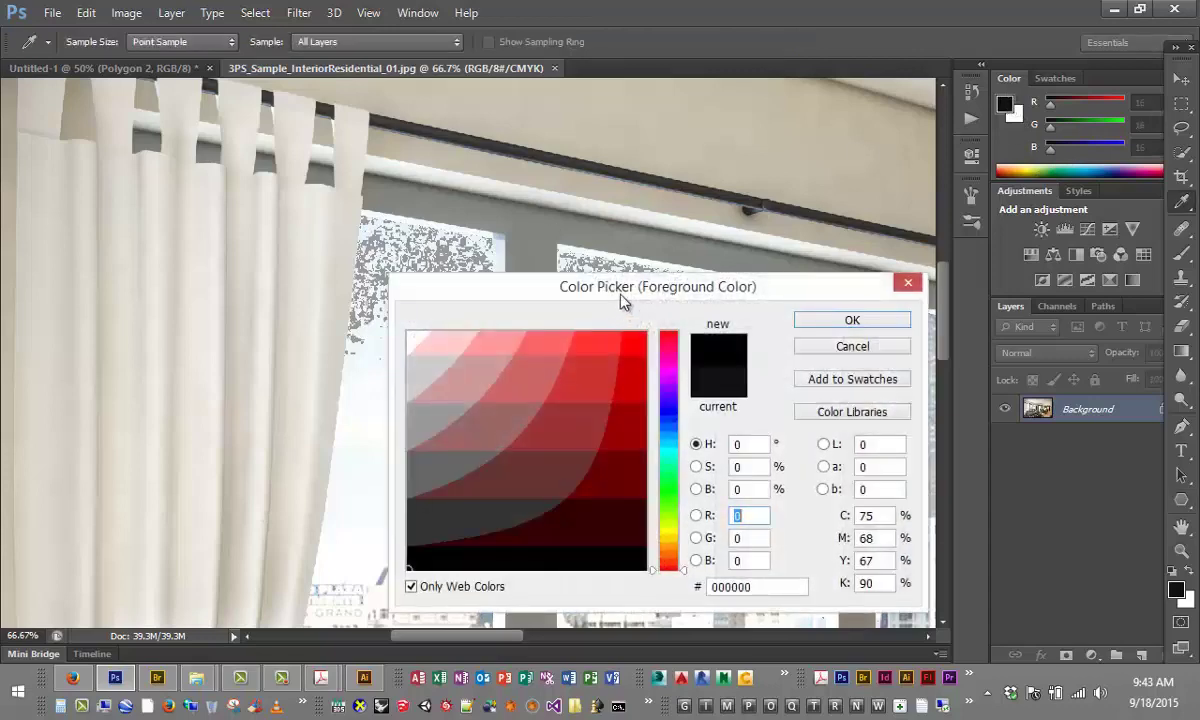
{"action": "left_click_drag", "start_coordinate": [658, 286], "coordinate": [328, 193]}
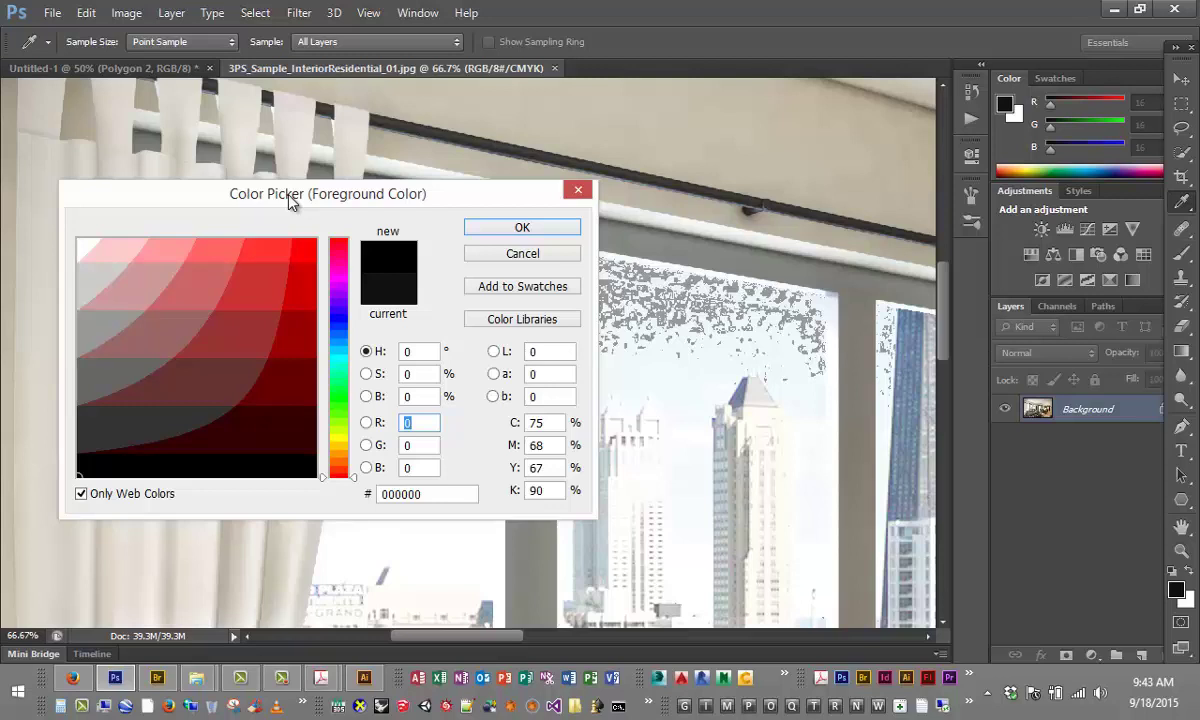
{"action": "left_click", "coordinate": [220, 298]}
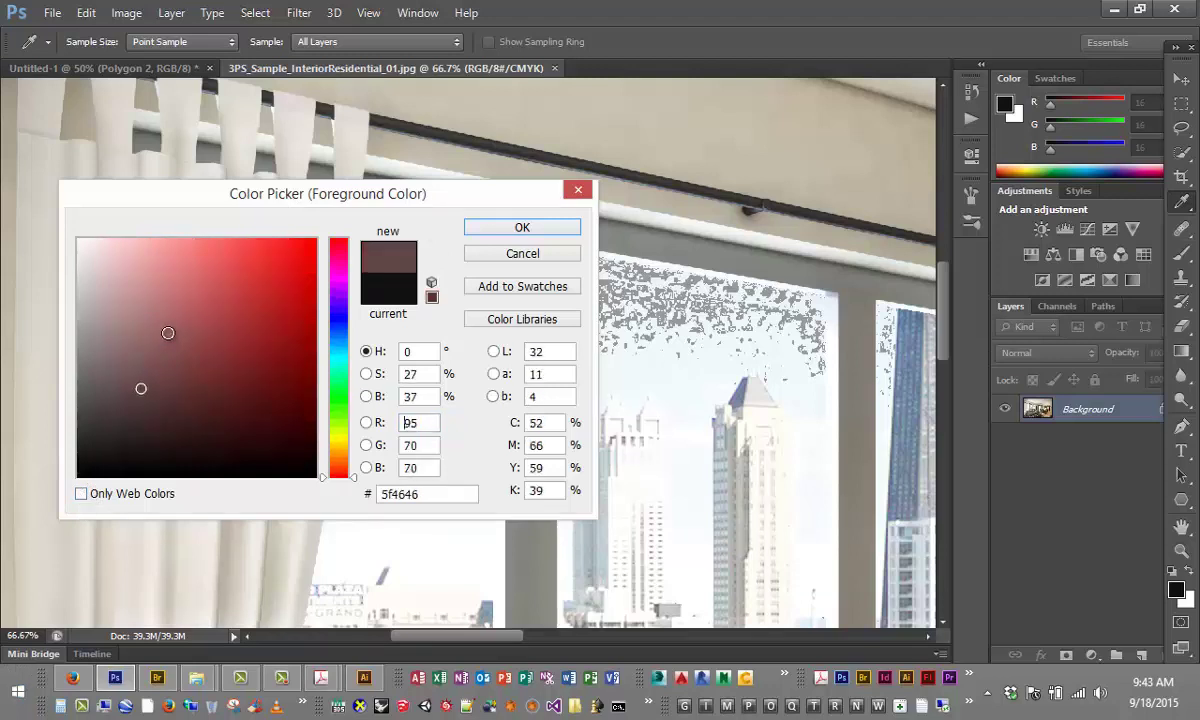
{"action": "left_click", "coordinate": [179, 351]}
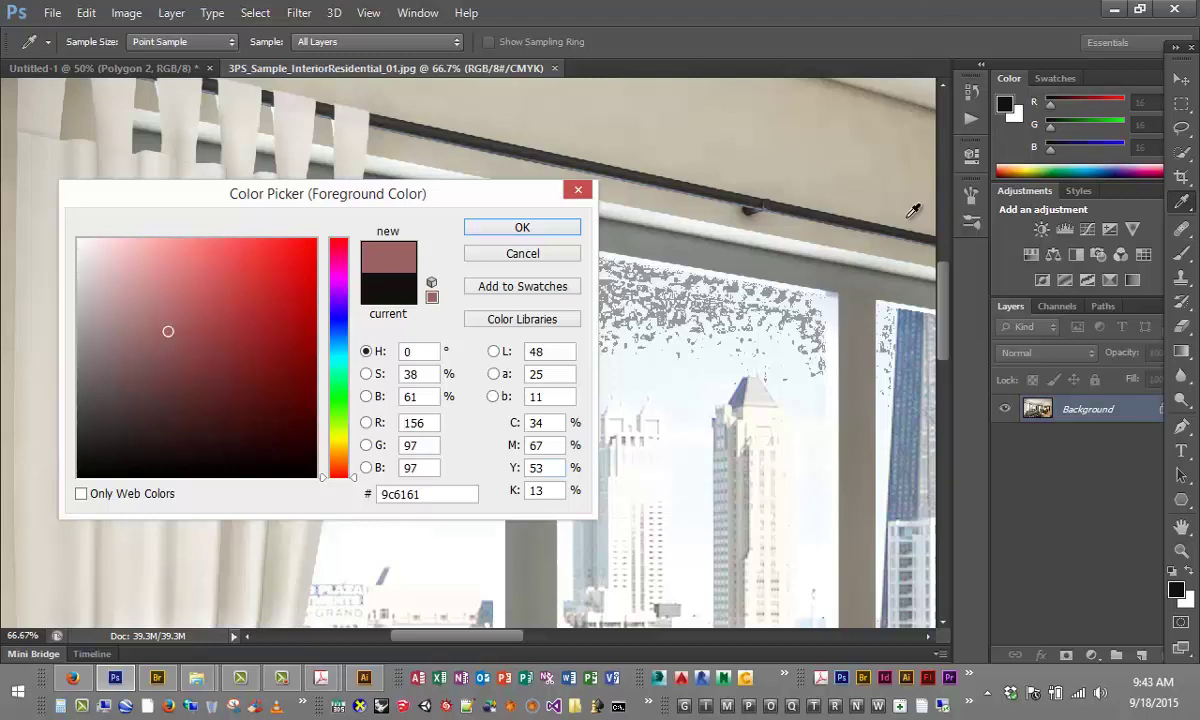
{"action": "mouse_move", "coordinate": [1010, 93]}
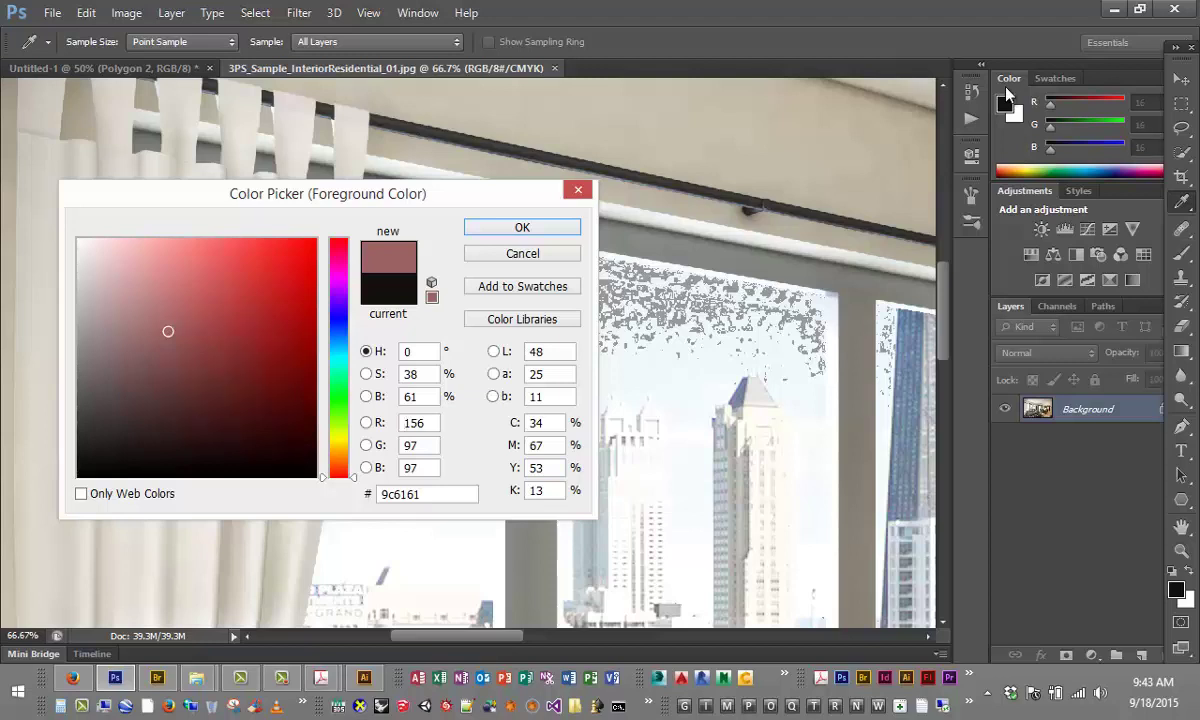
{"action": "left_click", "coordinate": [418, 422]}
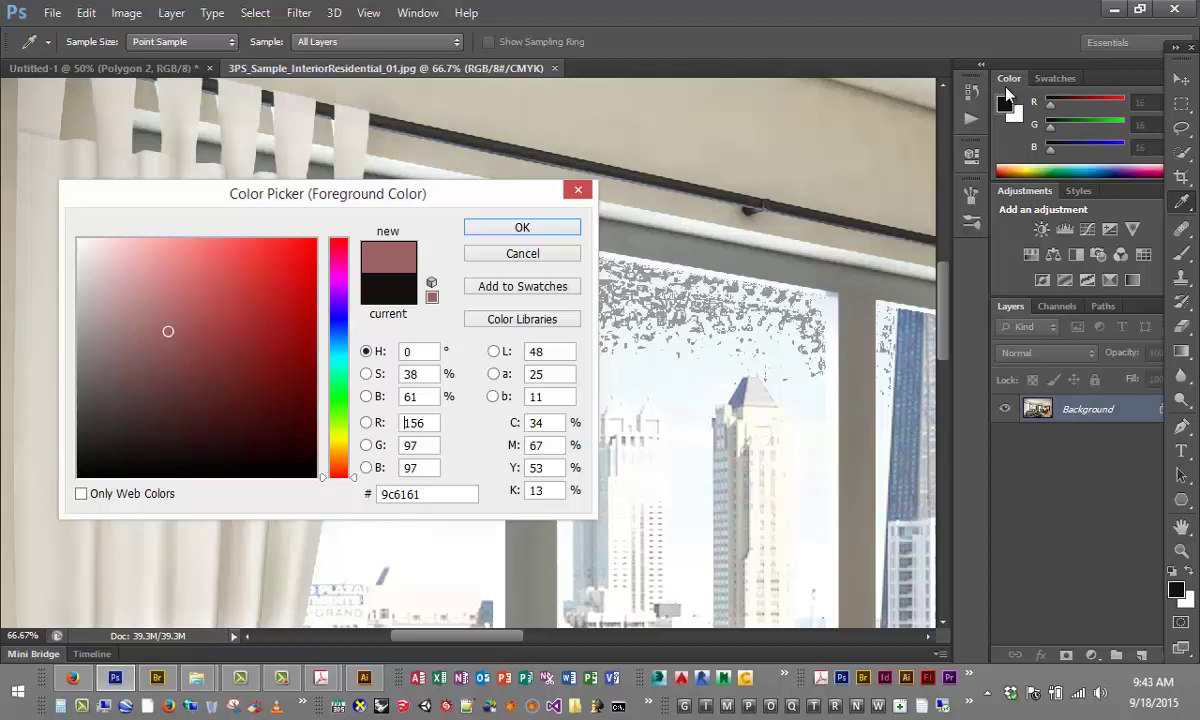
{"action": "left_click_drag", "start_coordinate": [328, 193], "coordinate": [390, 203]}
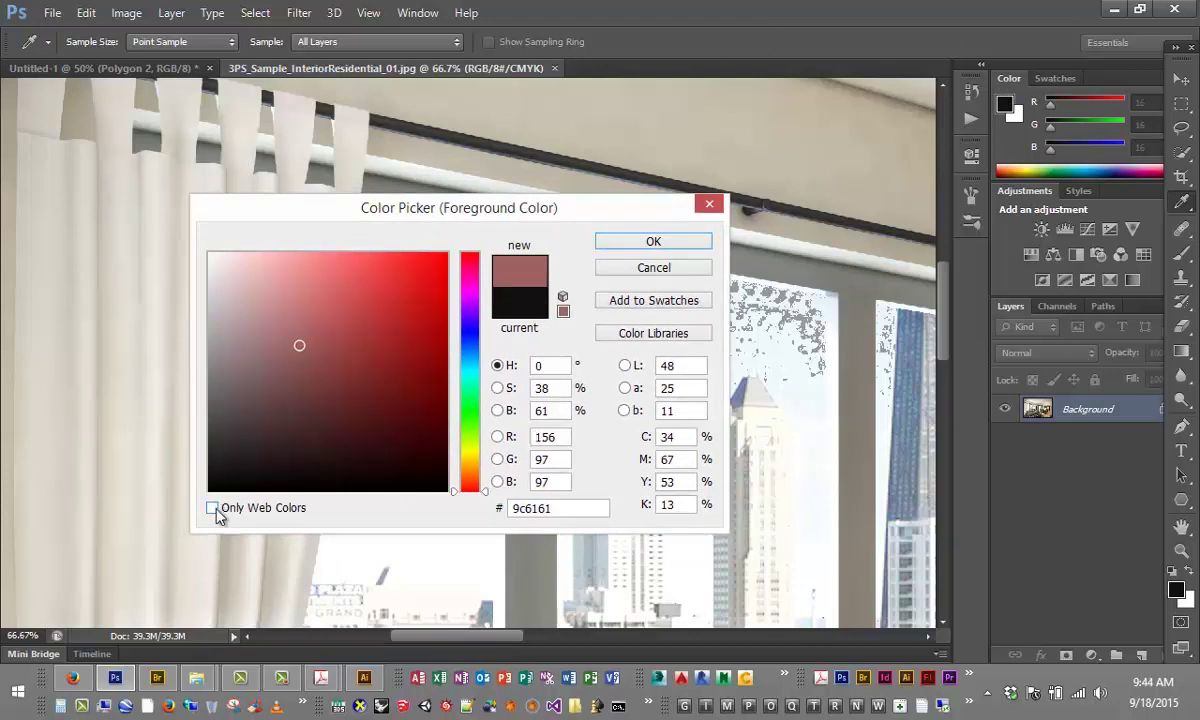
{"action": "left_click", "coordinate": [212, 508]}
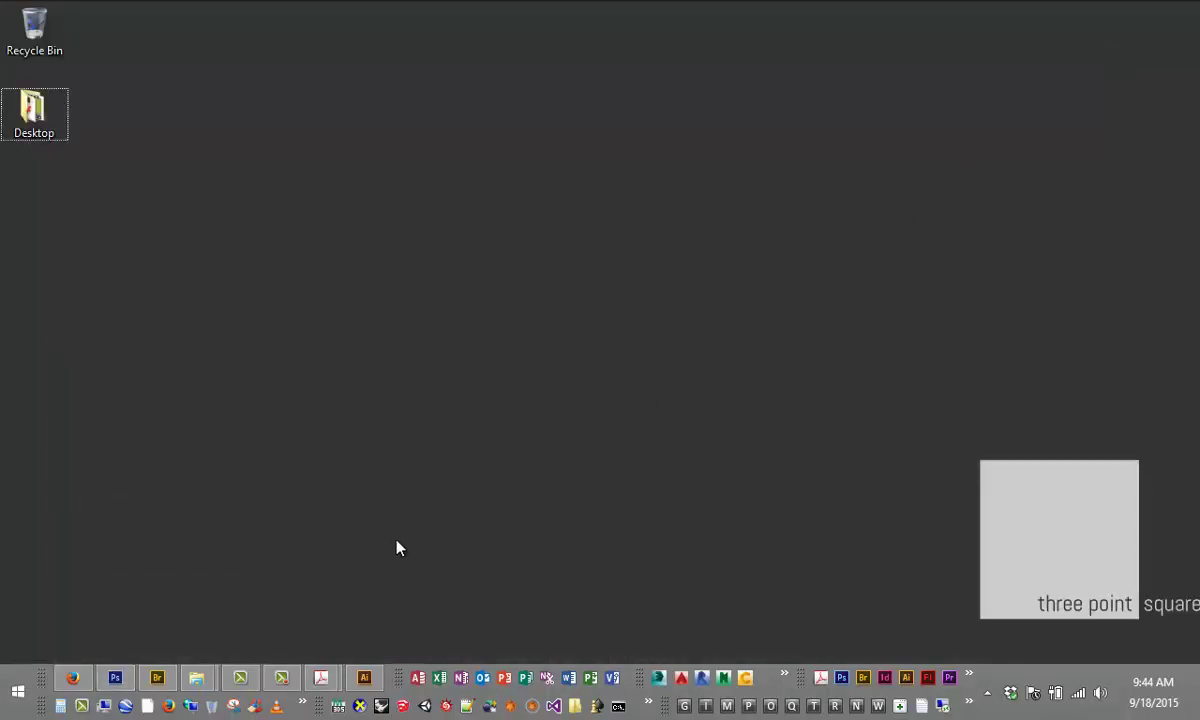
{"action": "left_click", "coordinate": [114, 678]}
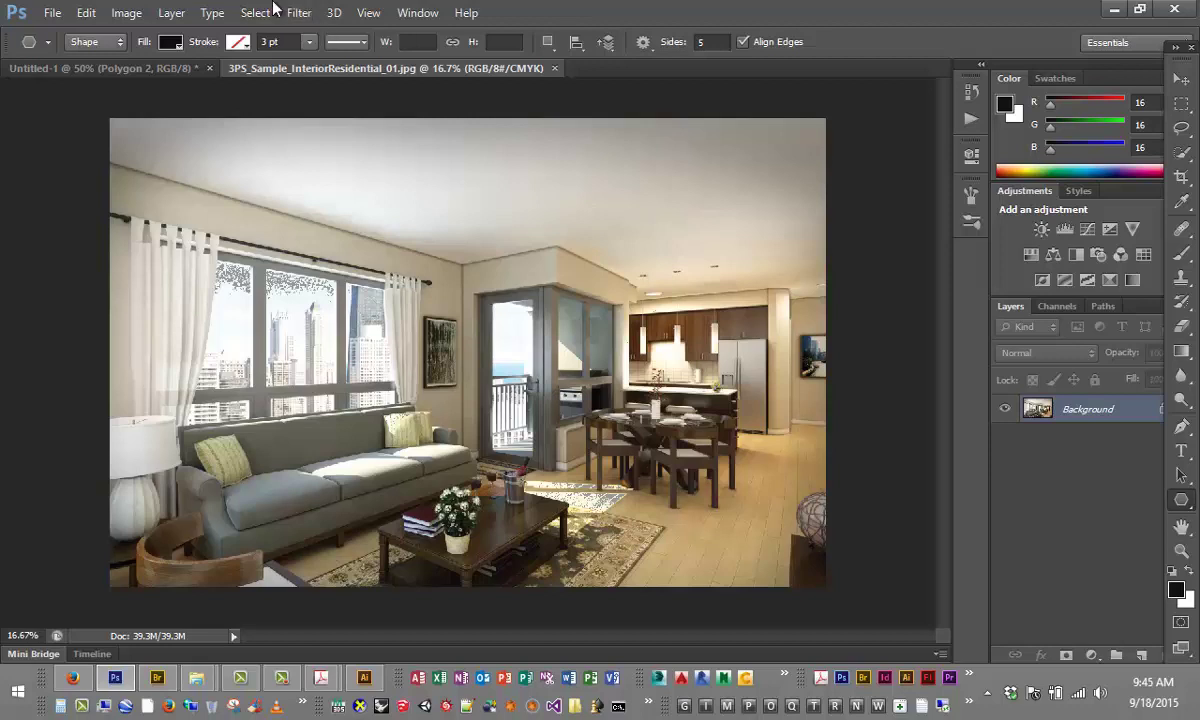
{"action": "left_click", "coordinate": [125, 12]}
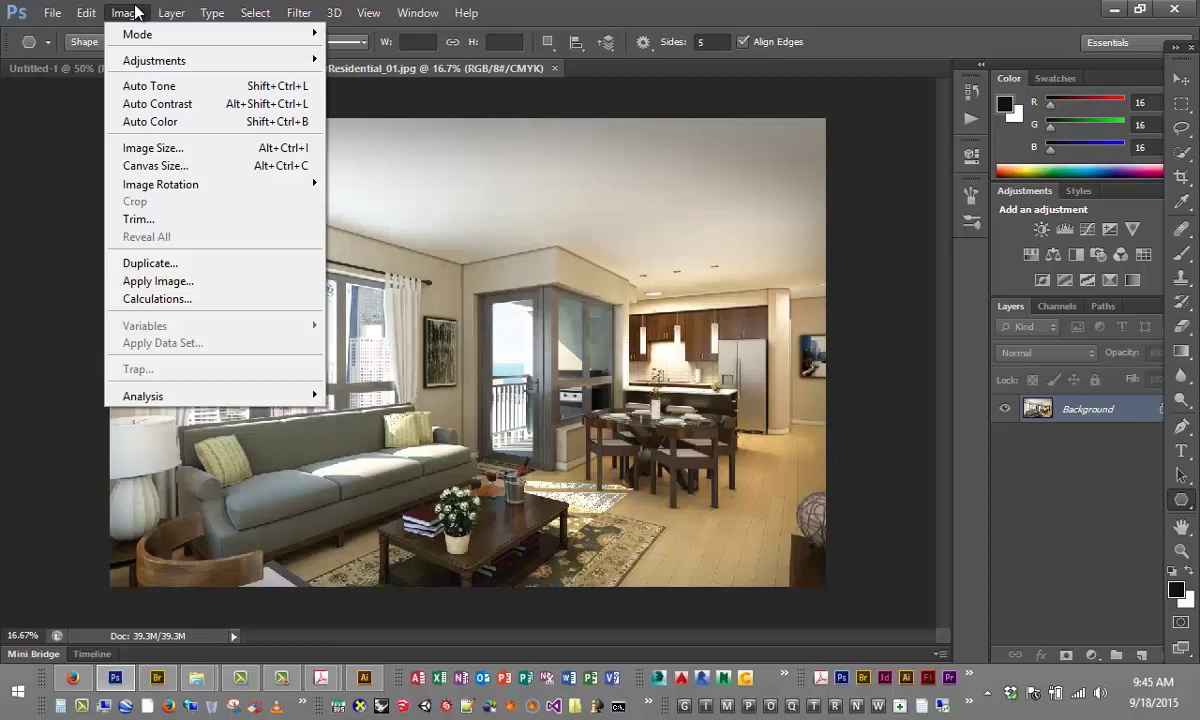
{"action": "mouse_move", "coordinate": [152, 148]}
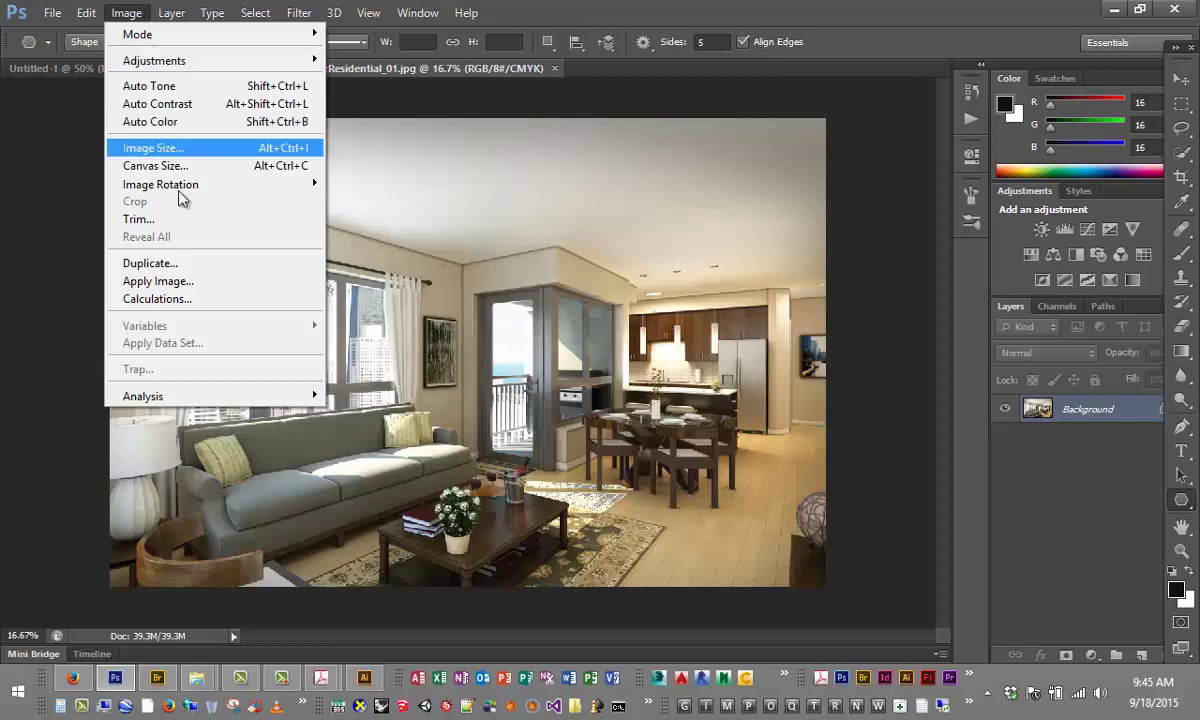
{"action": "mouse_move", "coordinate": [155, 60]}
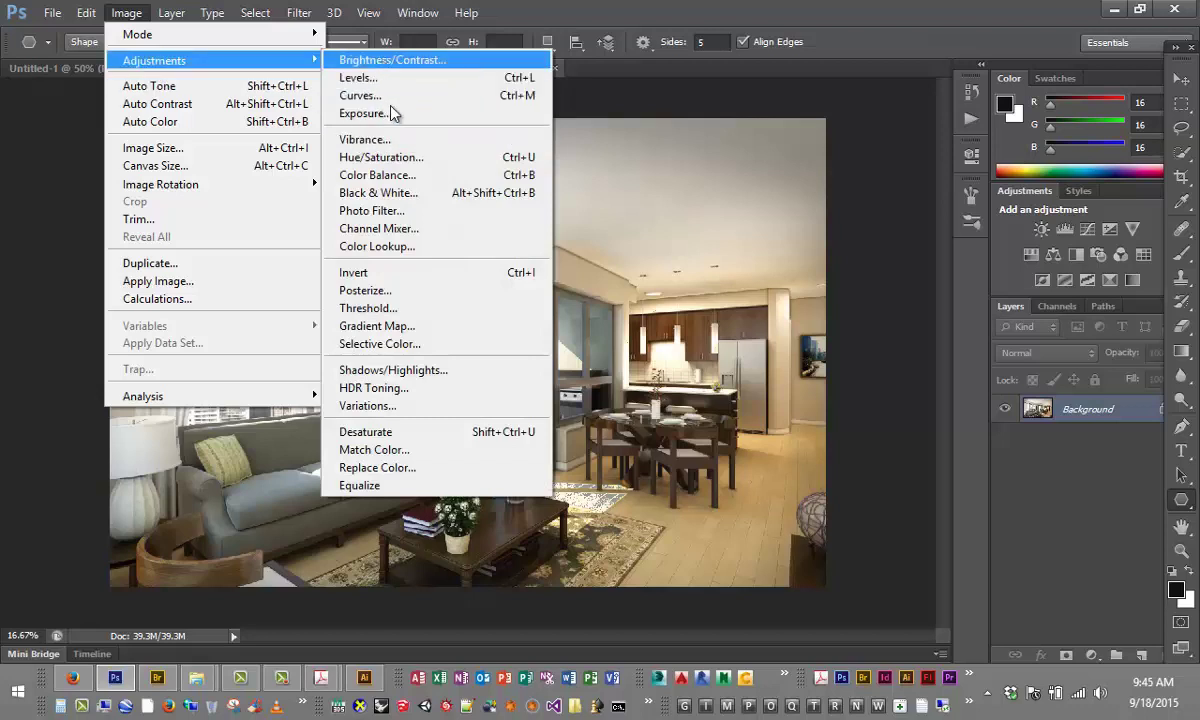
{"action": "mouse_move", "coordinate": [398, 162]}
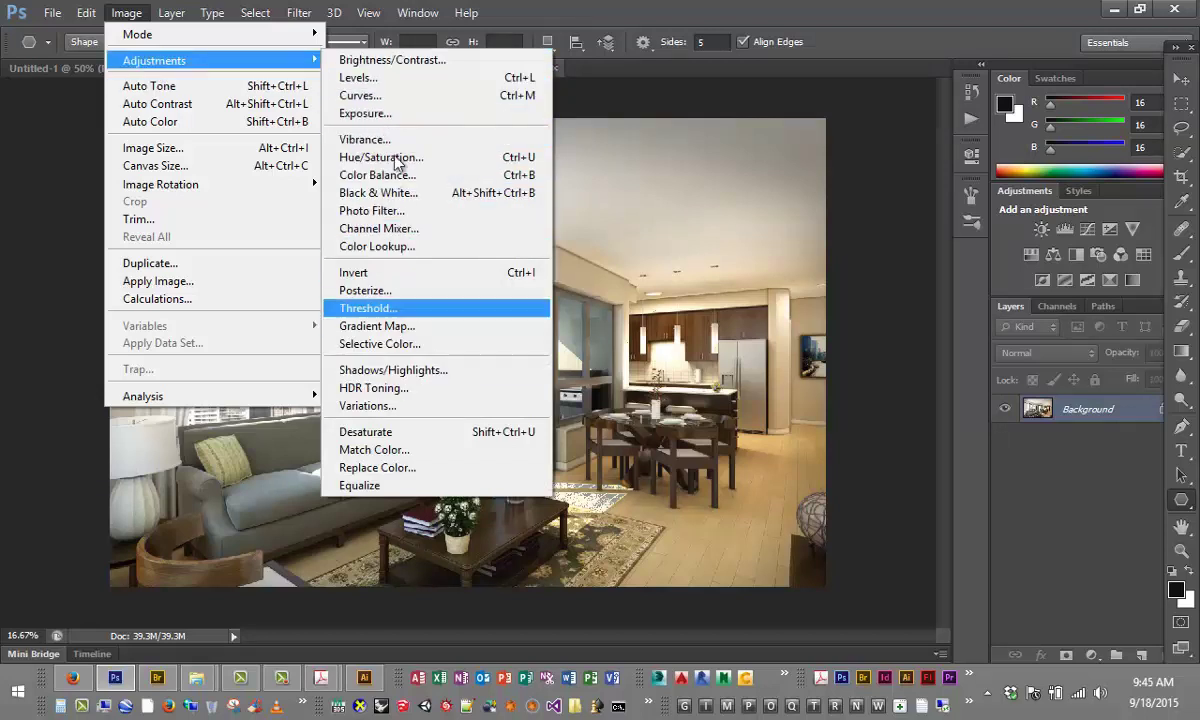
{"action": "mouse_move", "coordinate": [1118, 14]}
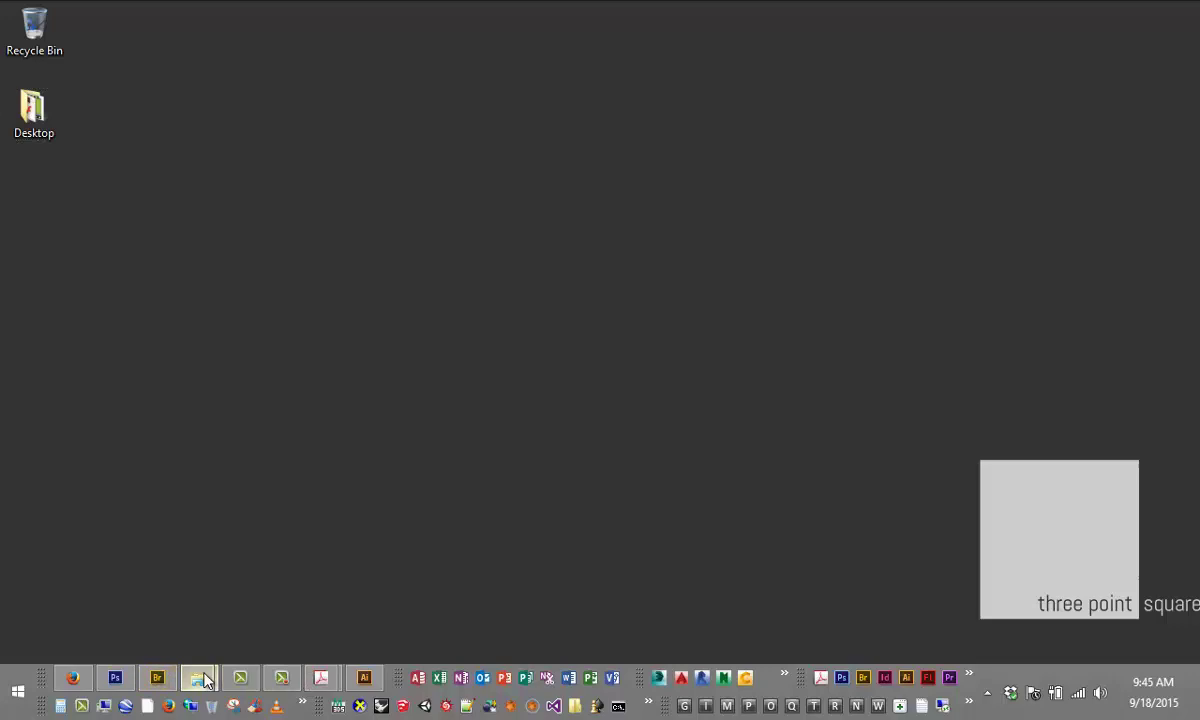
Select 3PS_ImageColorCorrection.pdf in the Class 02 Lecture folder in File Explorer
{"action": "left_click", "coordinate": [198, 678]}
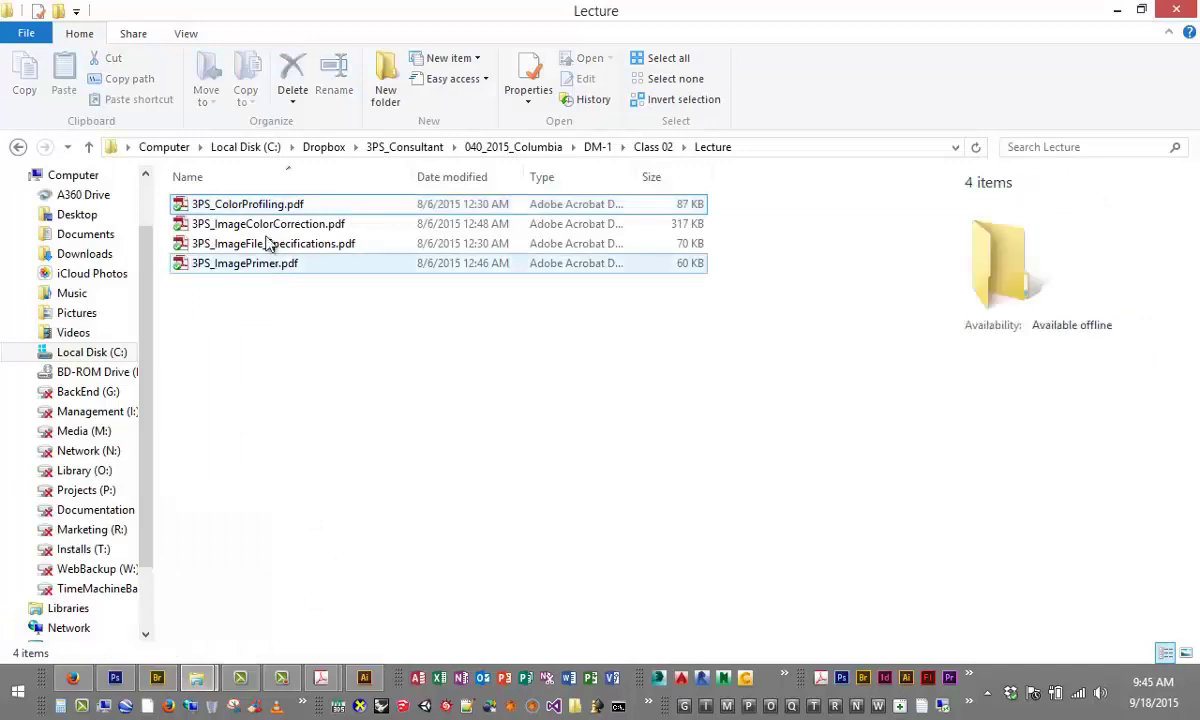
{"action": "left_click", "coordinate": [268, 223]}
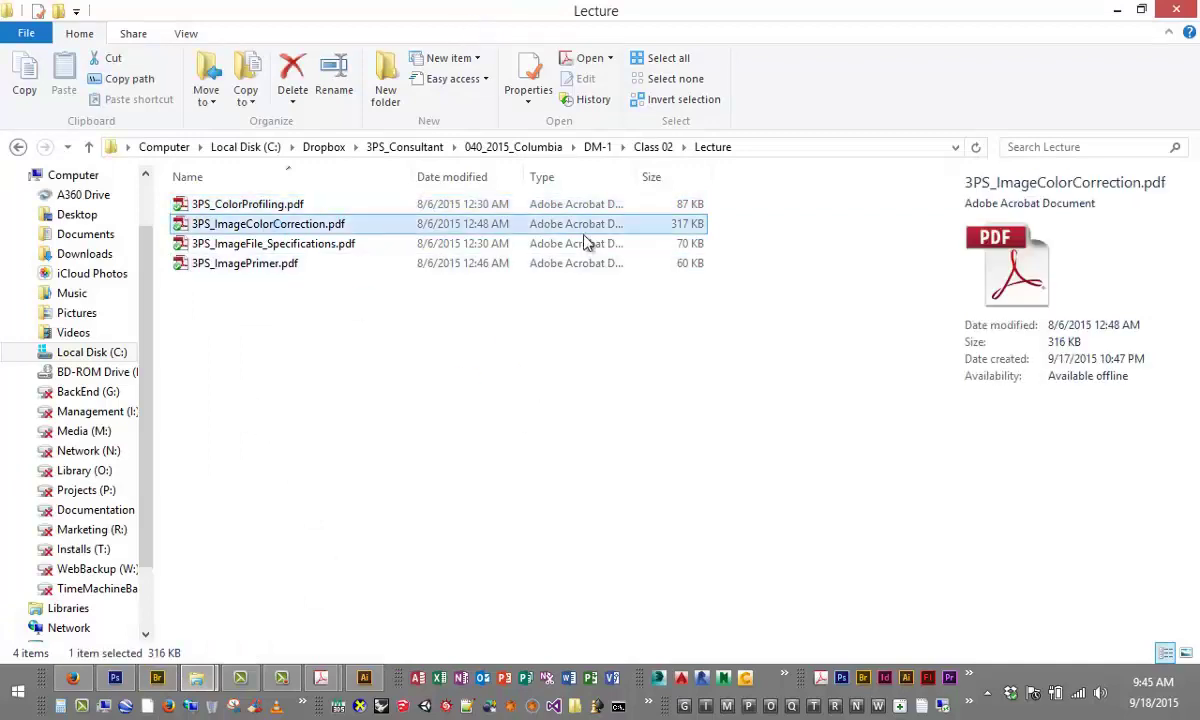
Open 3PS_ImageColorCorrection.pdf in Acrobat and scroll to page 2's before/after images
{"action": "double_click", "coordinate": [268, 223]}
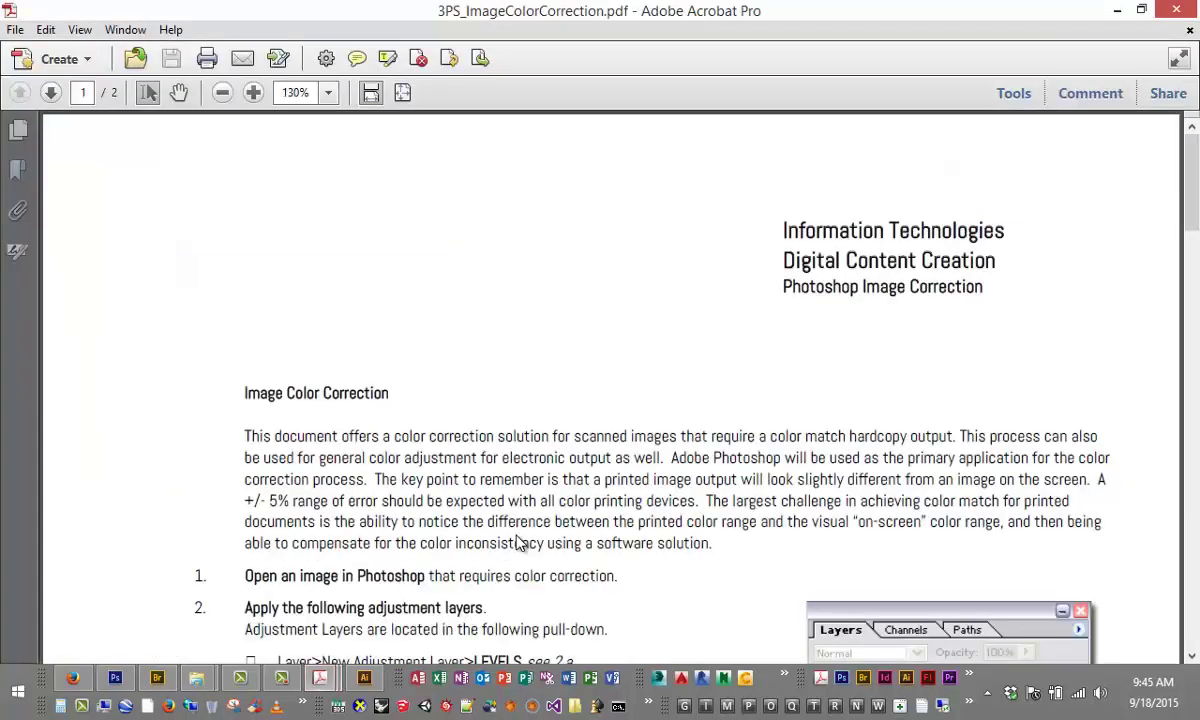
{"action": "scroll", "scroll_direction": "down", "scroll_amount": 3}
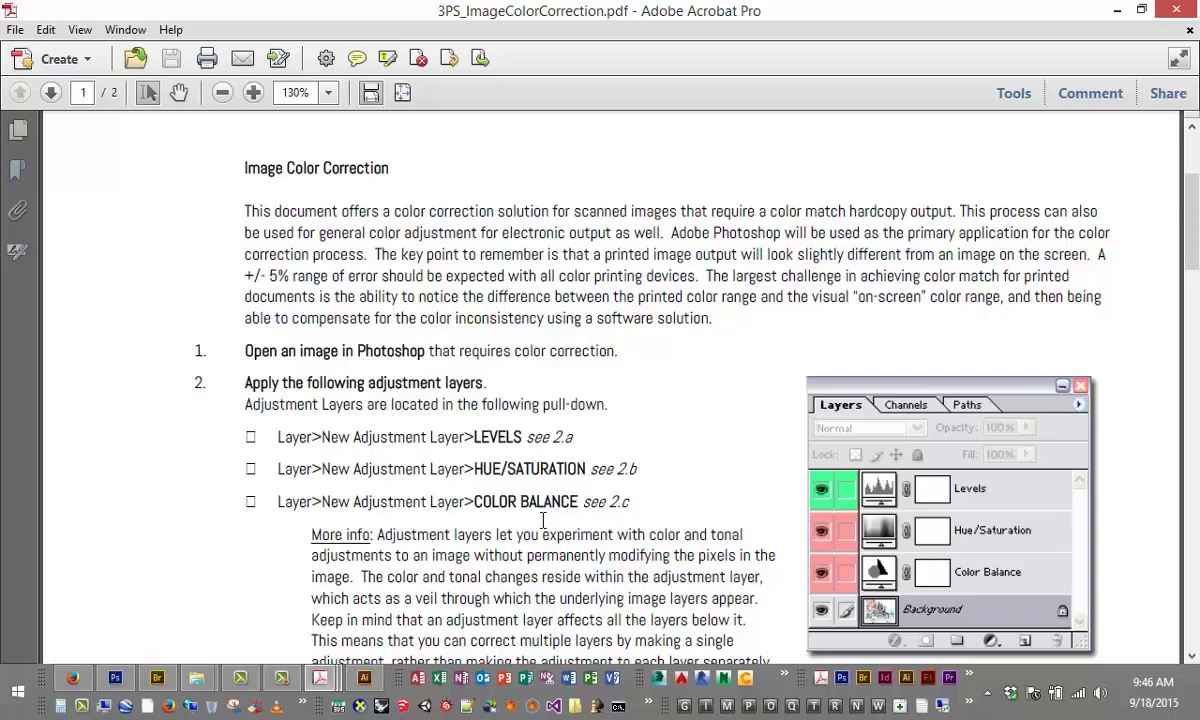
{"action": "scroll", "scroll_direction": "down", "scroll_amount": 3}
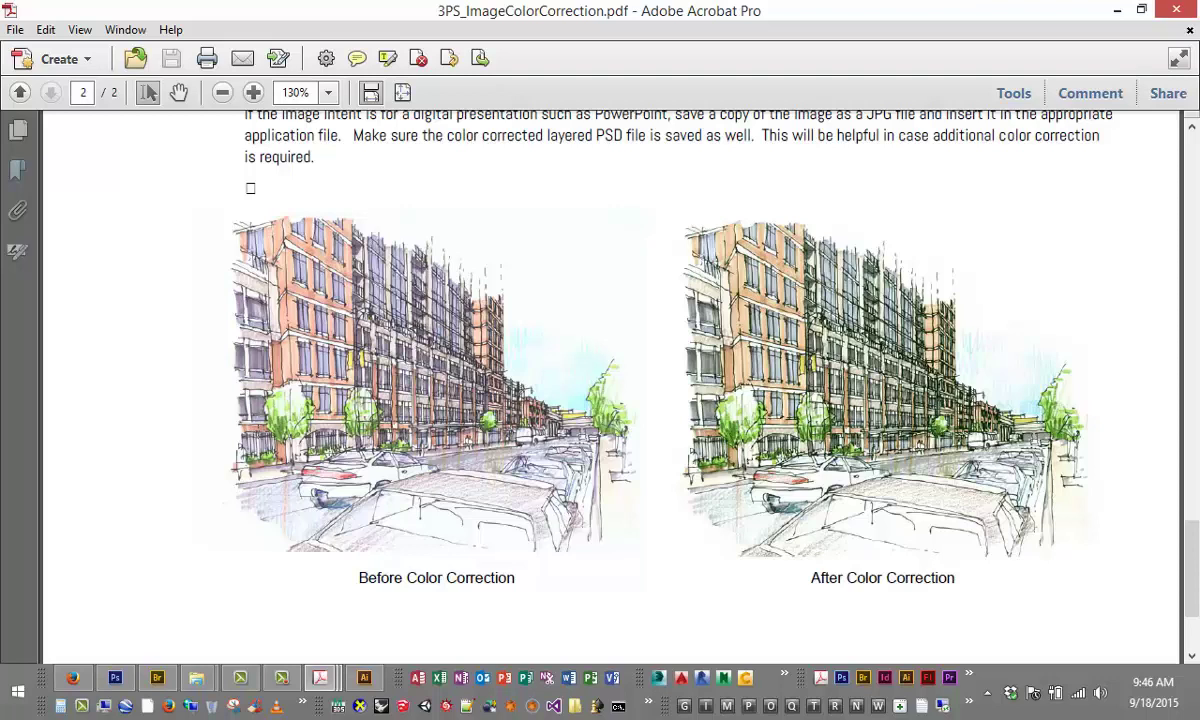
{"action": "mouse_move", "coordinate": [453, 127]}
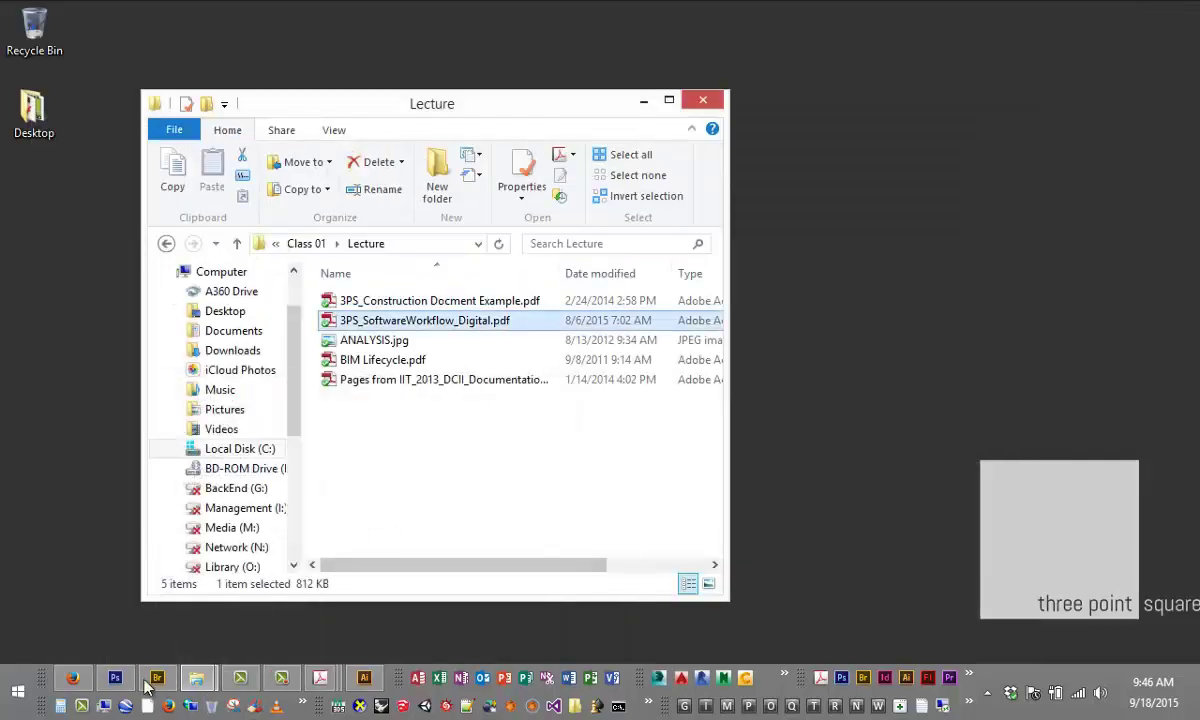
Return to Photoshop and add a default Hue/Saturation 1 adjustment layer above Layer 0
{"action": "left_click", "coordinate": [115, 678]}
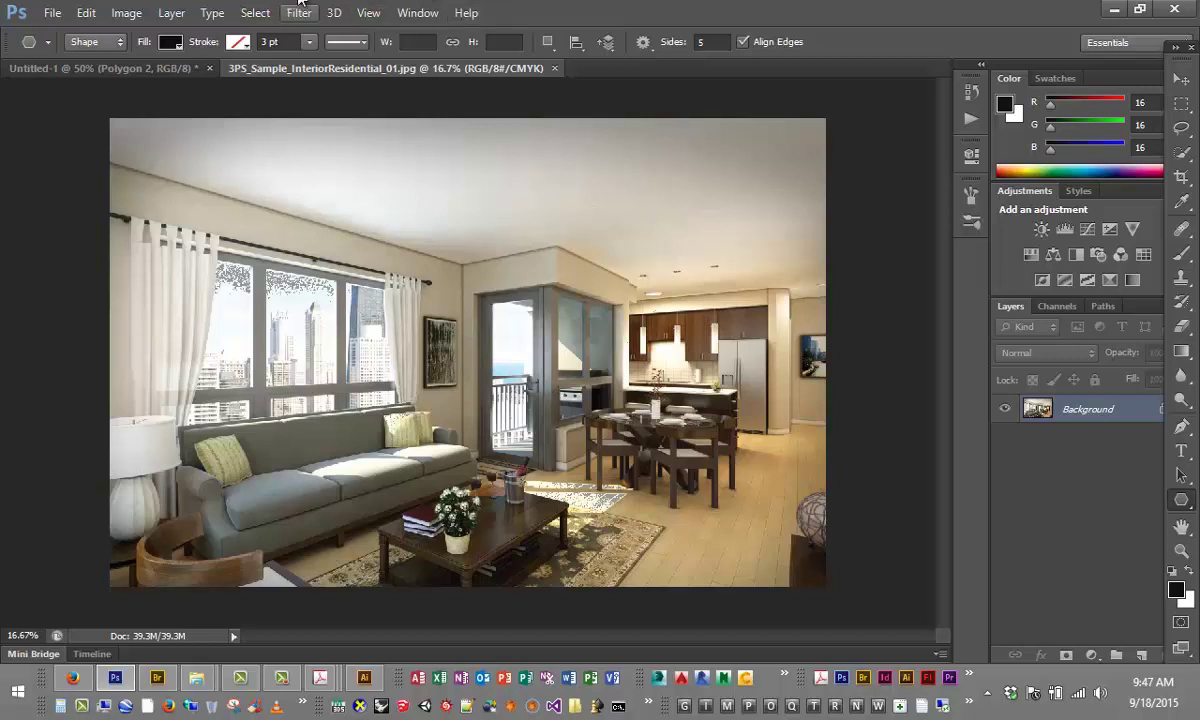
{"action": "mouse_move", "coordinate": [1126, 418]}
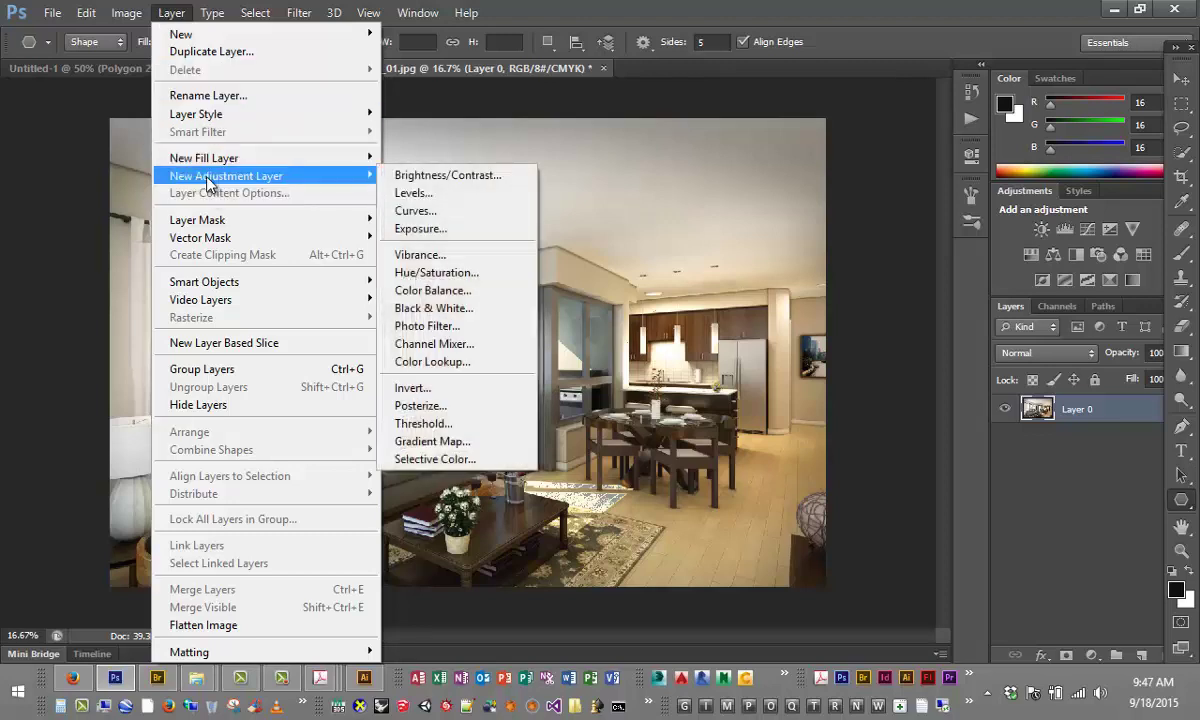
{"action": "mouse_move", "coordinate": [420, 192]}
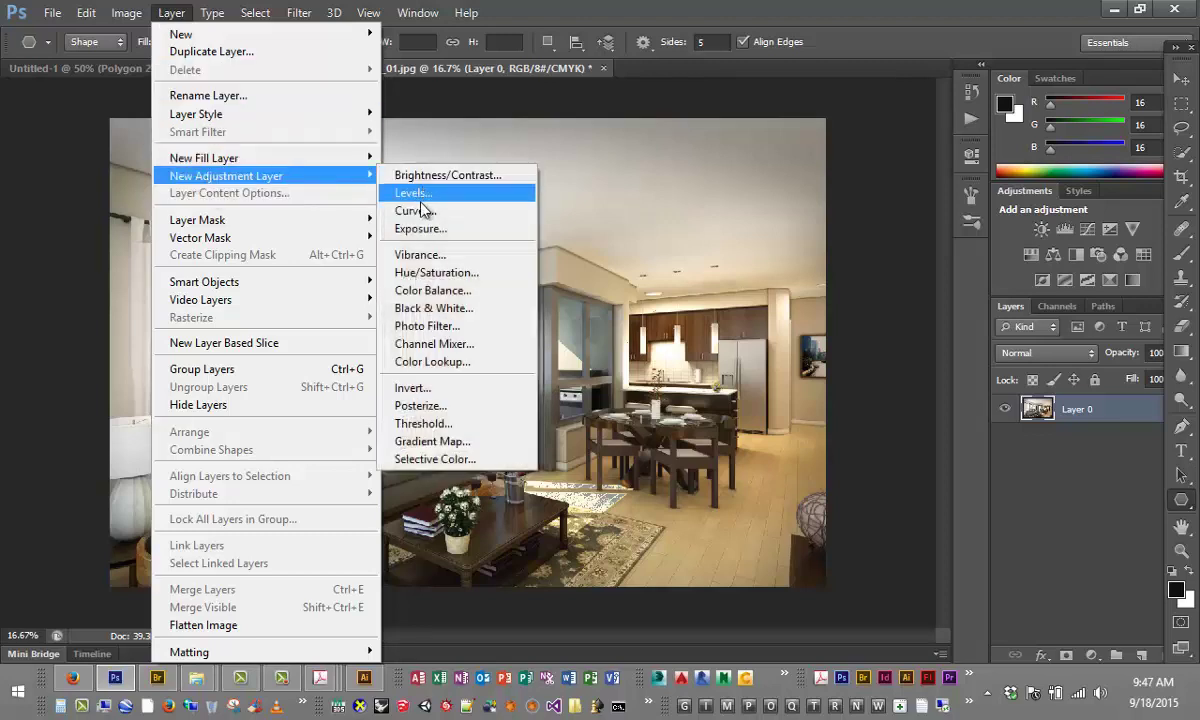
{"action": "mouse_move", "coordinate": [420, 254]}
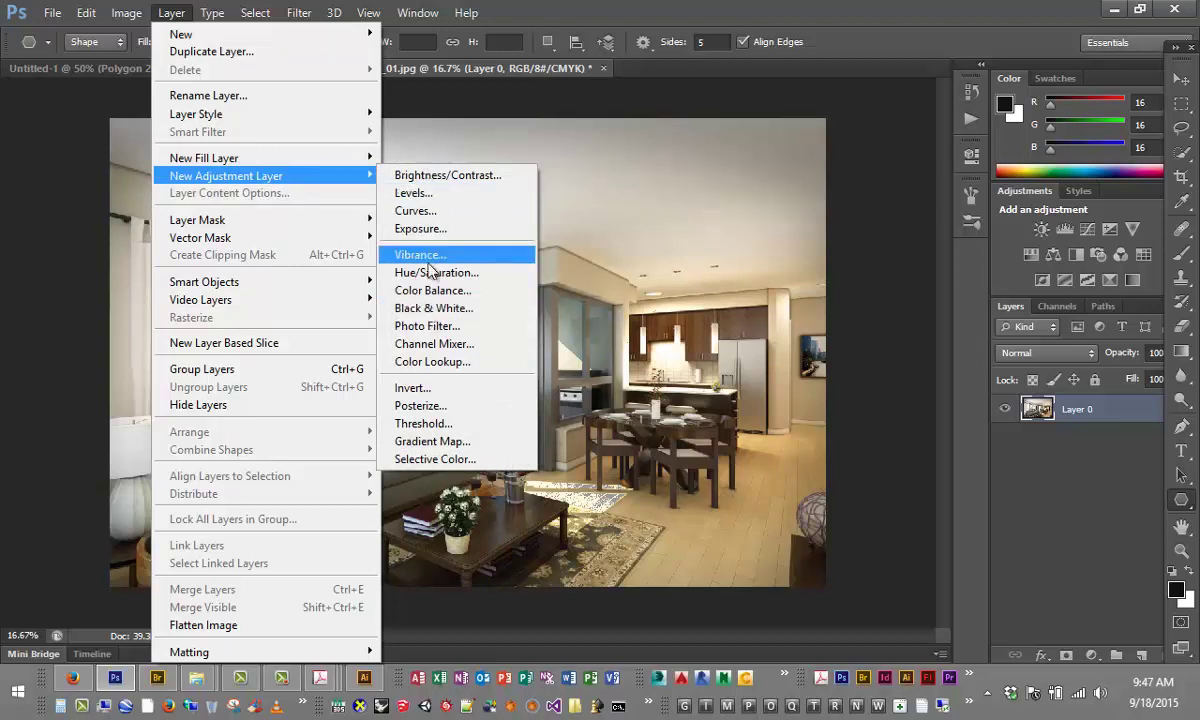
{"action": "mouse_move", "coordinate": [436, 272]}
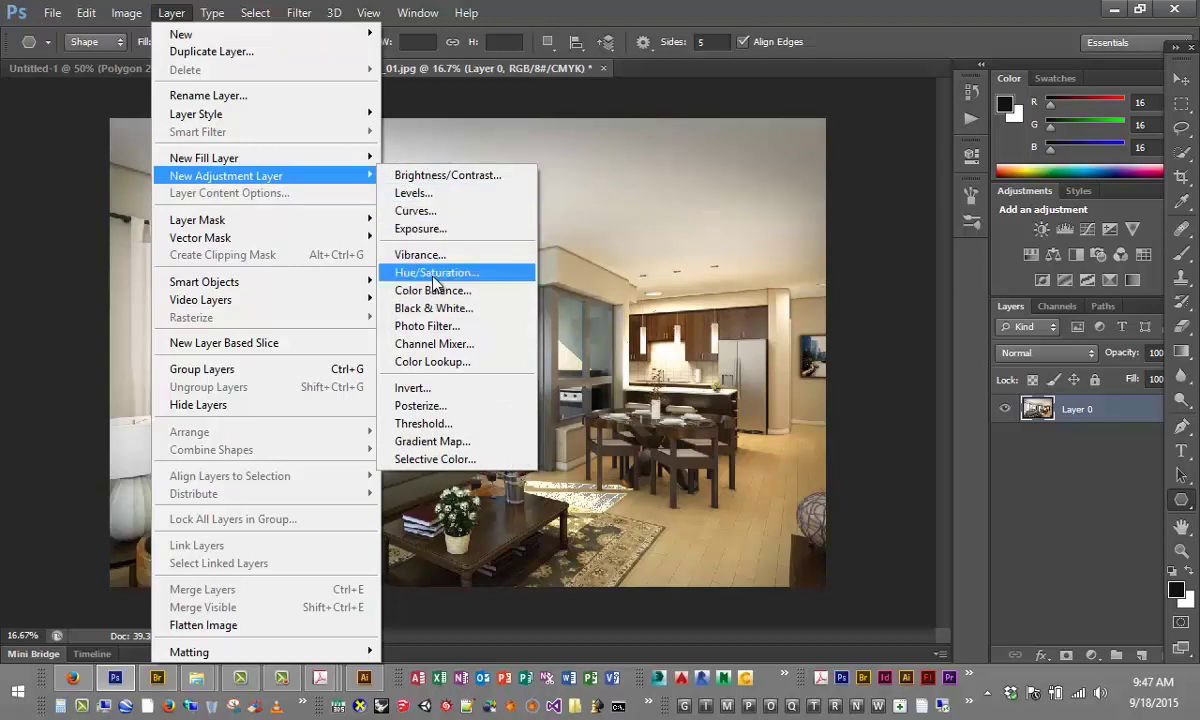
{"action": "left_click", "coordinate": [436, 272]}
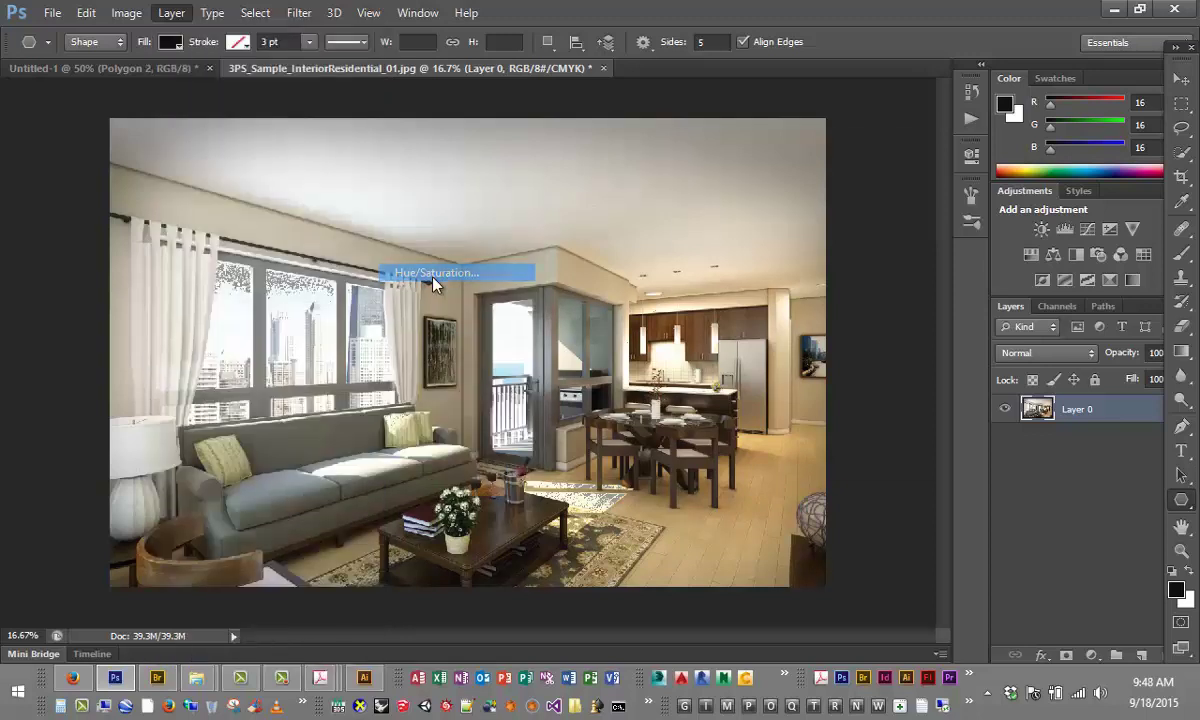
{"action": "left_click", "coordinate": [437, 272]}
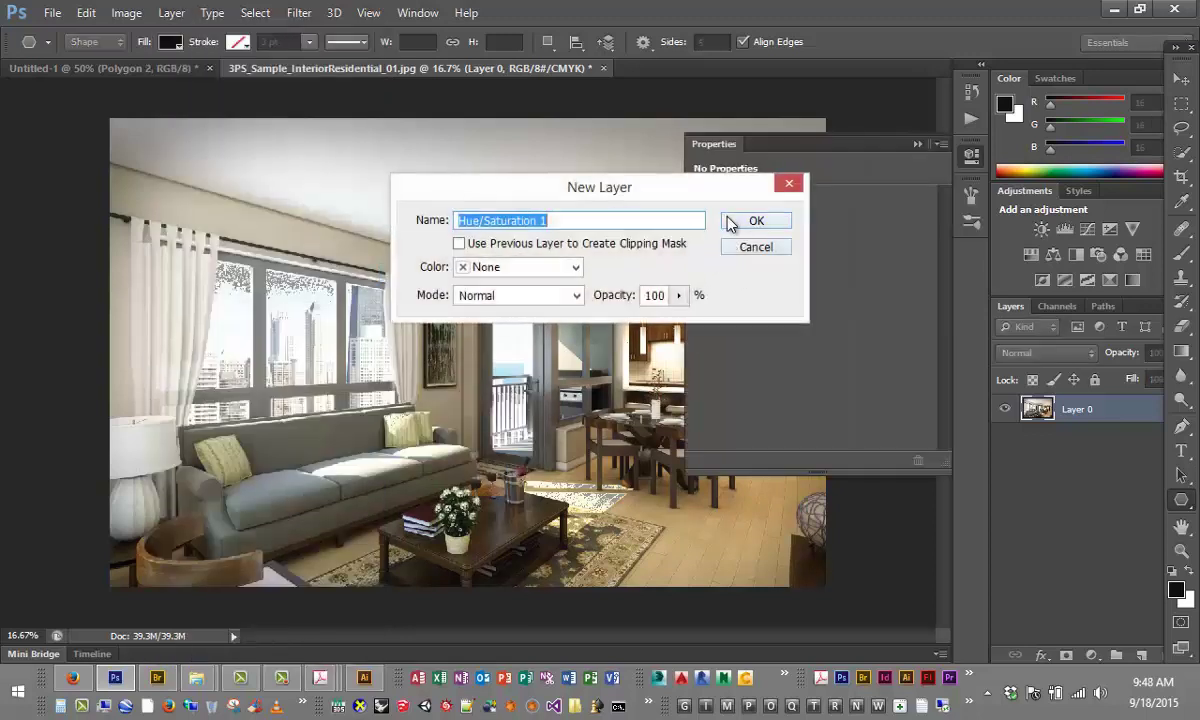
{"action": "left_click", "coordinate": [756, 220]}
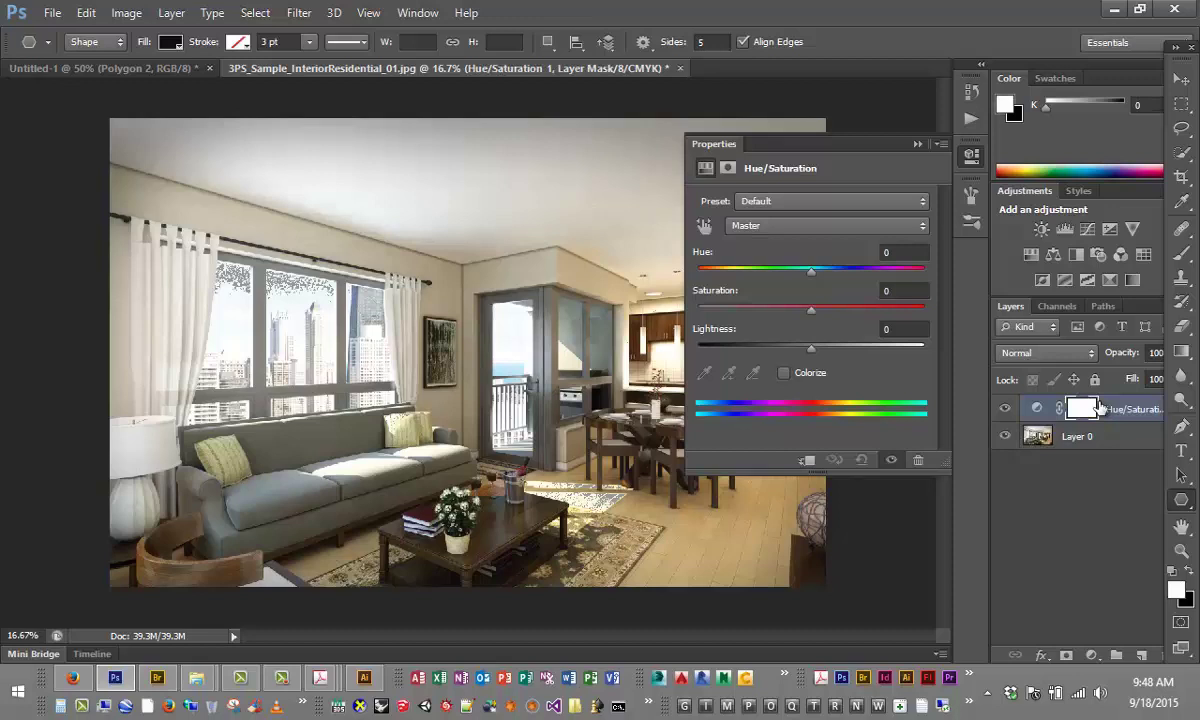
{"action": "mouse_move", "coordinate": [1105, 410]}
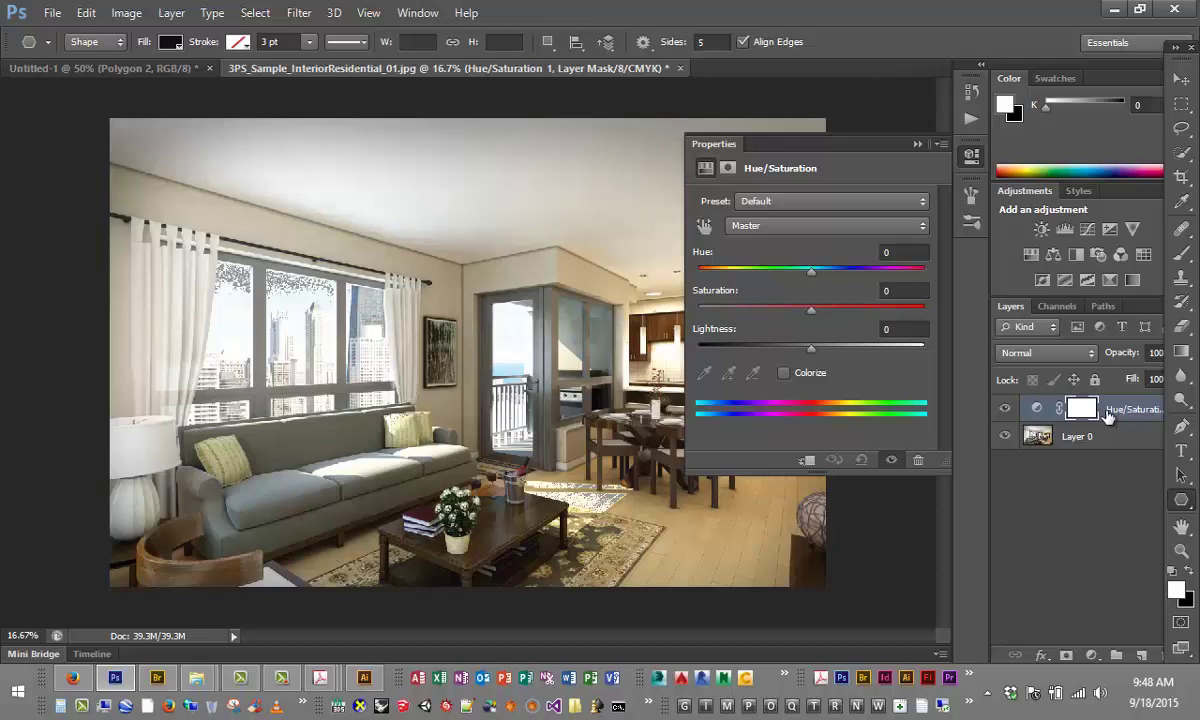
{"action": "mouse_move", "coordinate": [298, 13]}
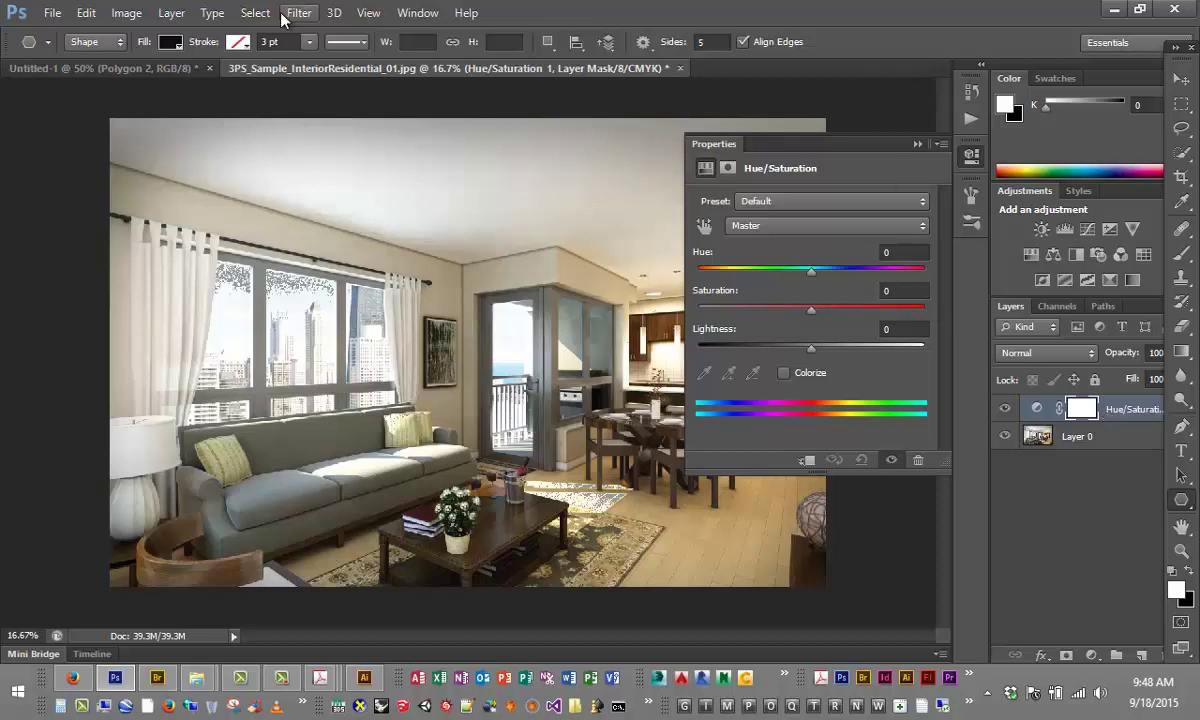
Add default Curves 1 and Levels 1 adjustment layers above Hue/Saturation 1
{"action": "left_click", "coordinate": [171, 12]}
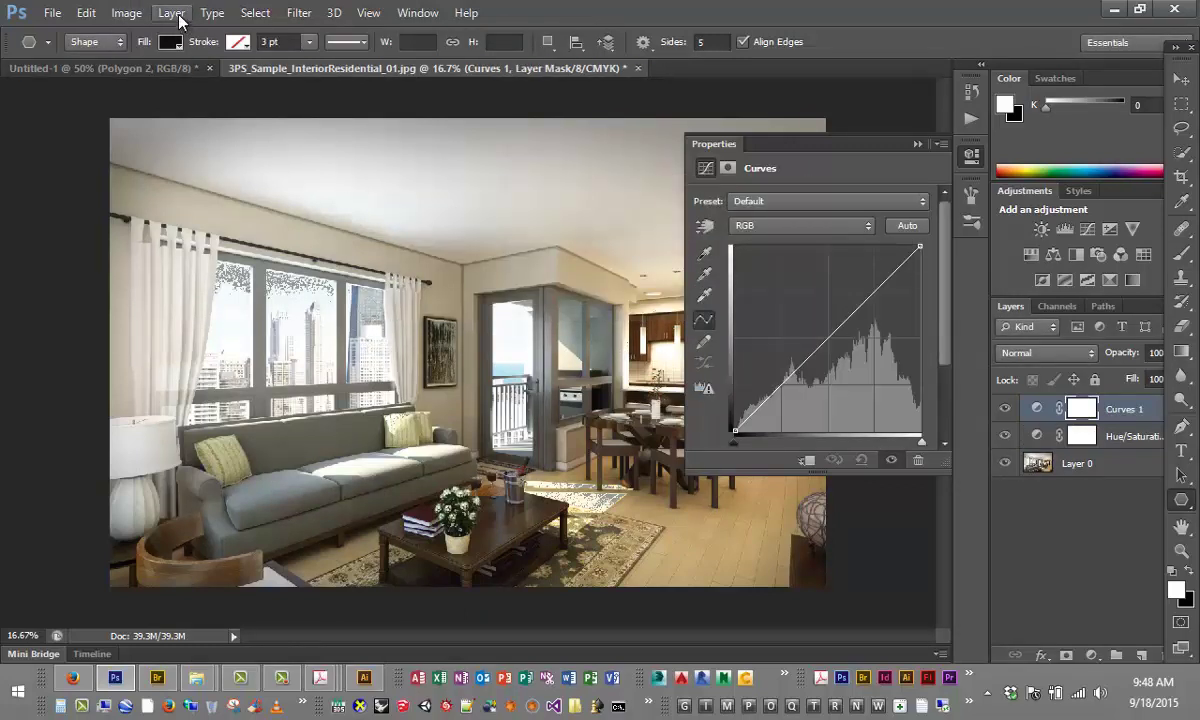
{"action": "left_click", "coordinate": [170, 13]}
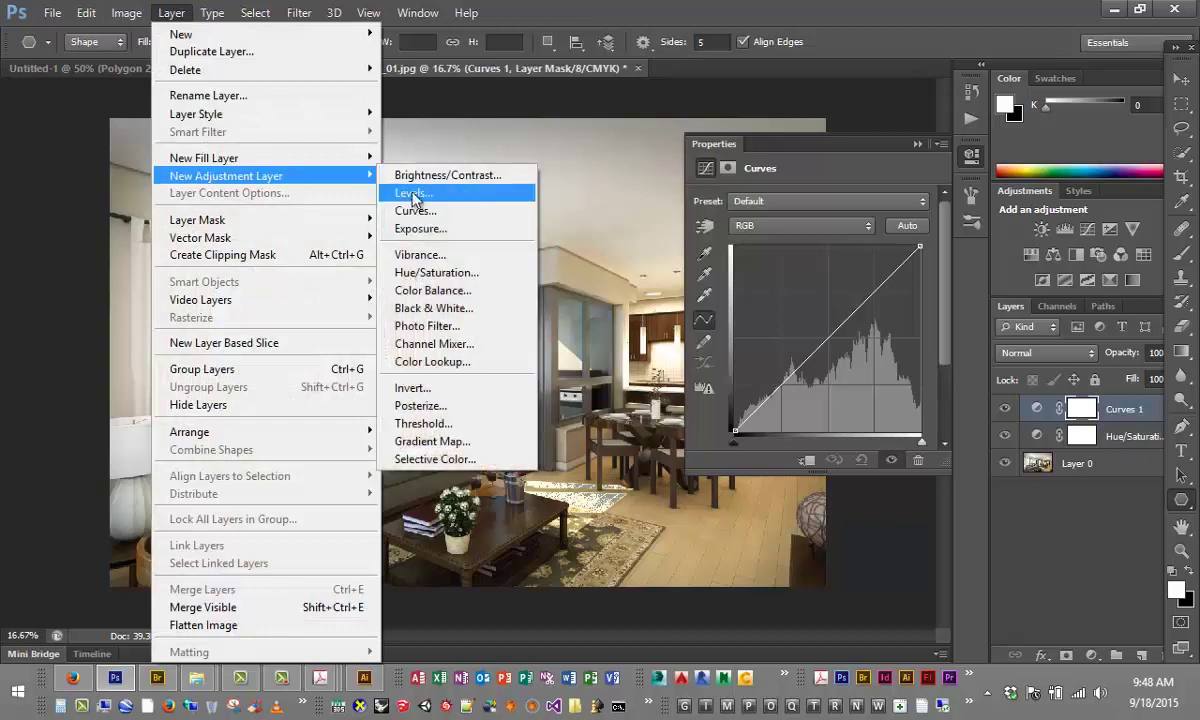
{"action": "left_click", "coordinate": [410, 192]}
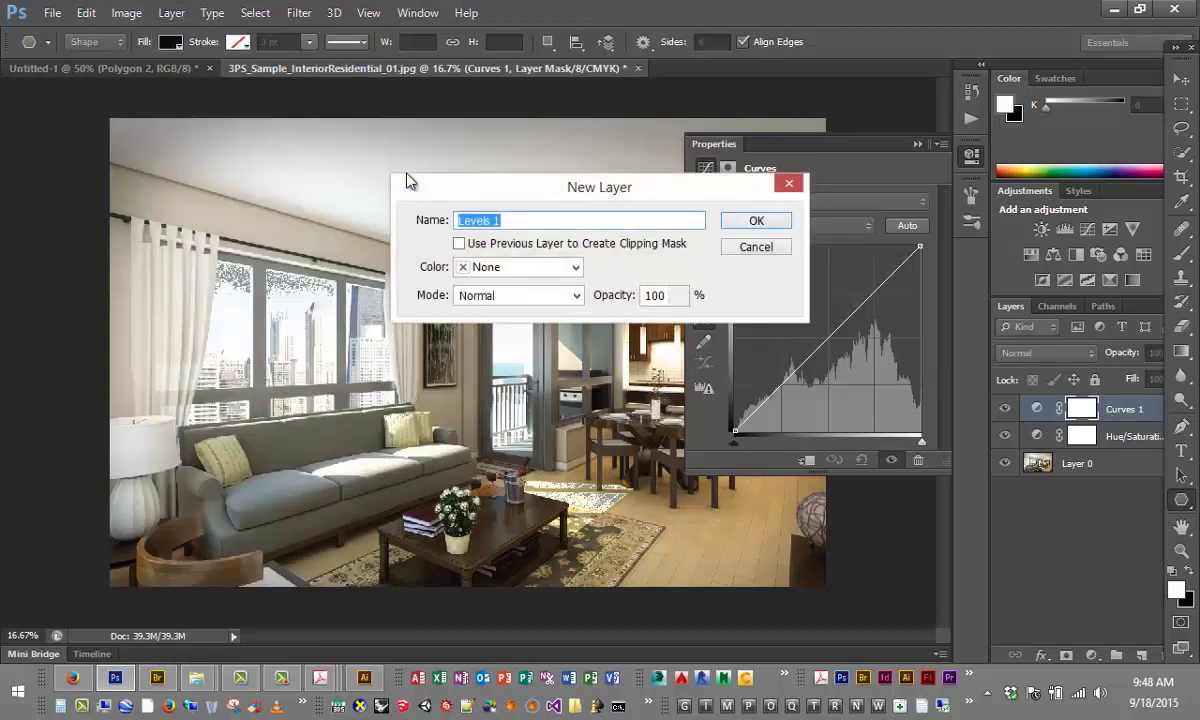
{"action": "left_click", "coordinate": [756, 220]}
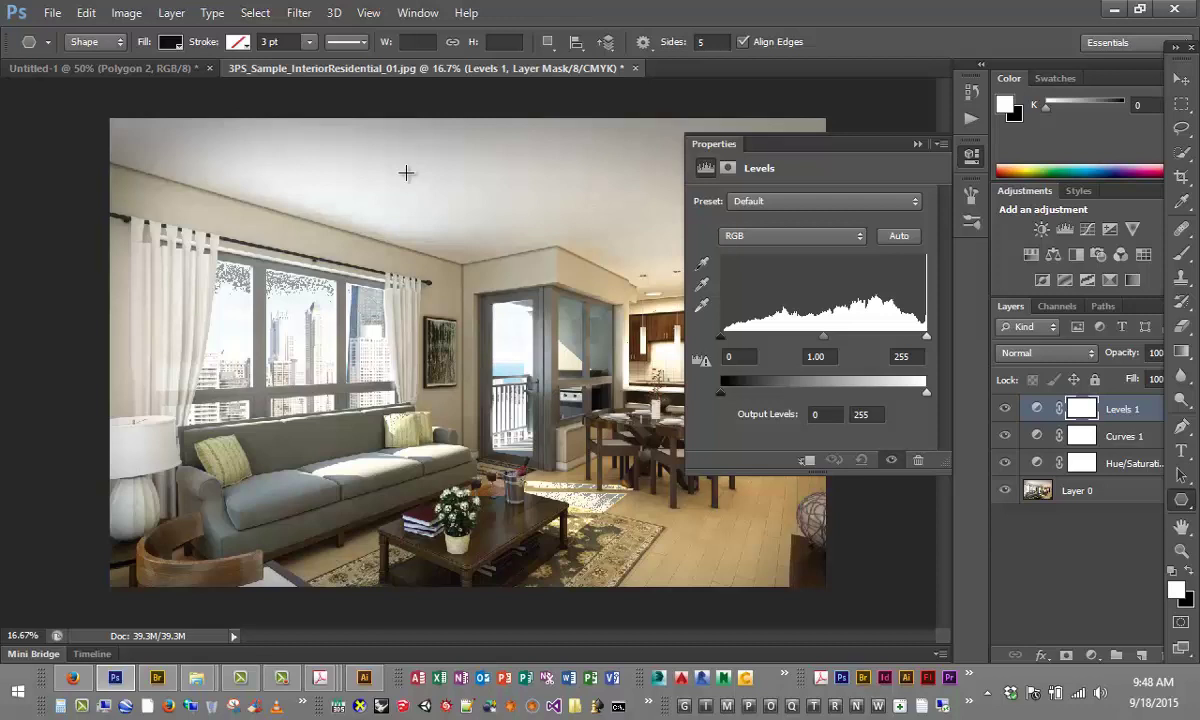
{"action": "mouse_move", "coordinate": [471, 28]}
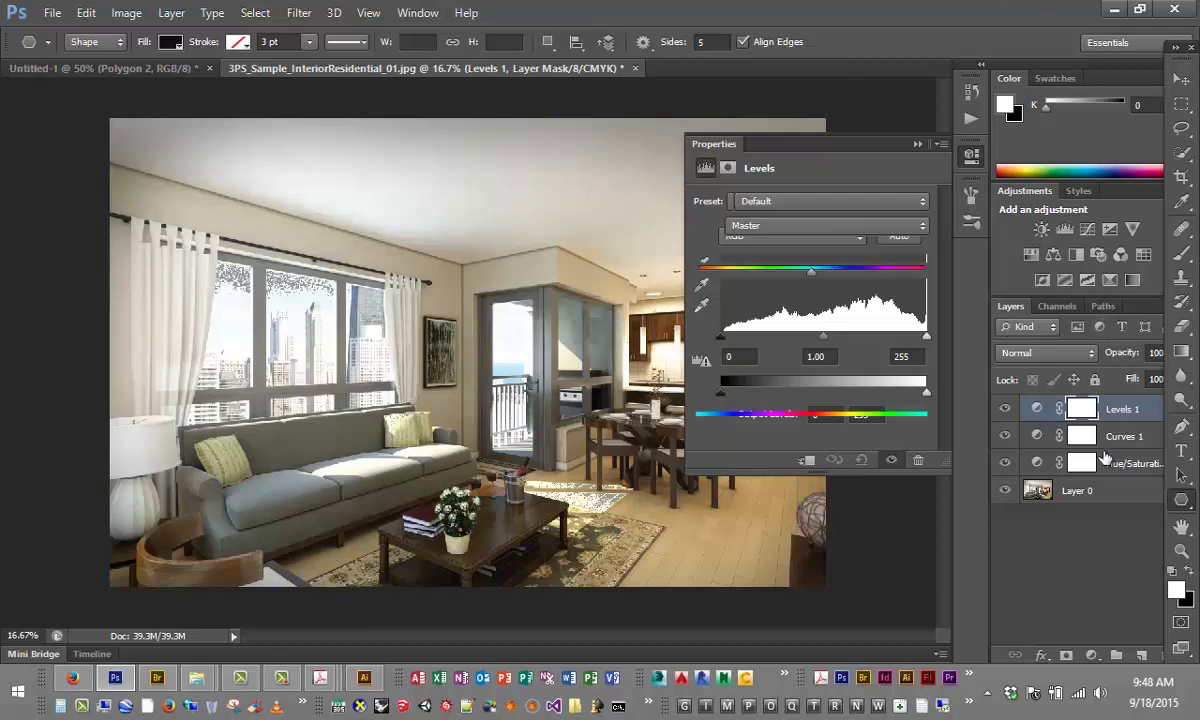
Select Curves 1 and lift the RGB curve midpoint slightly above the diagonal
{"action": "left_click", "coordinate": [1124, 435]}
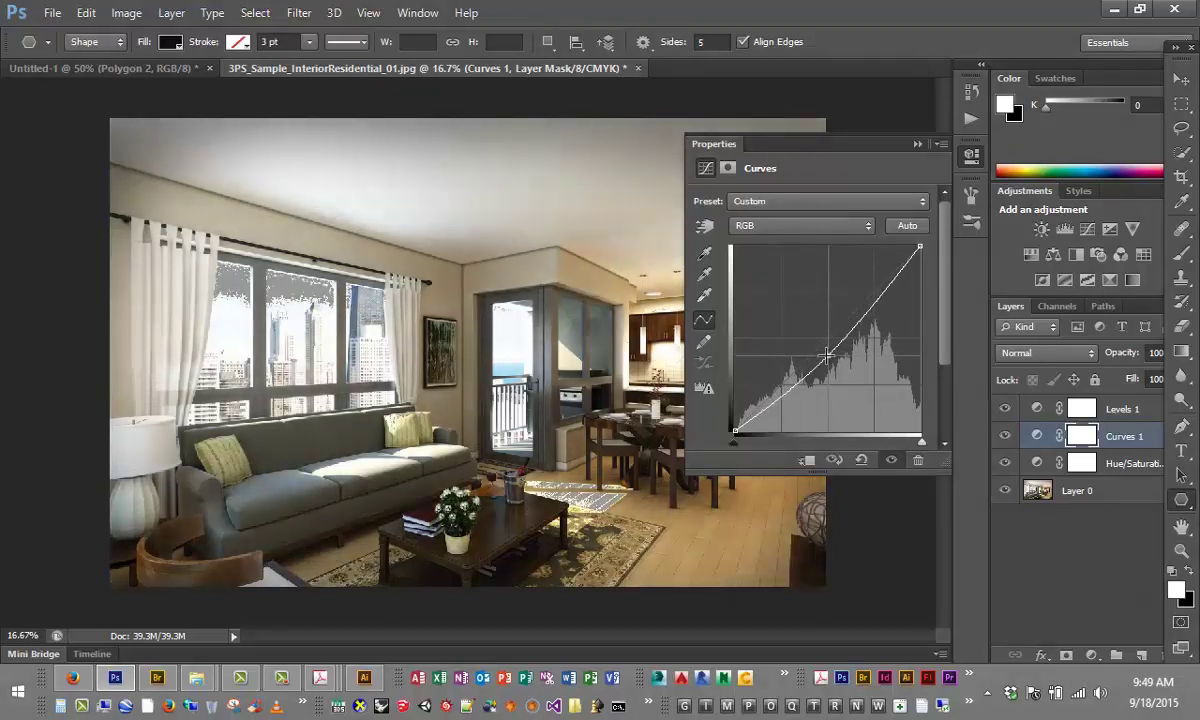
{"action": "left_click_drag", "start_coordinate": [828, 352], "coordinate": [825, 325]}
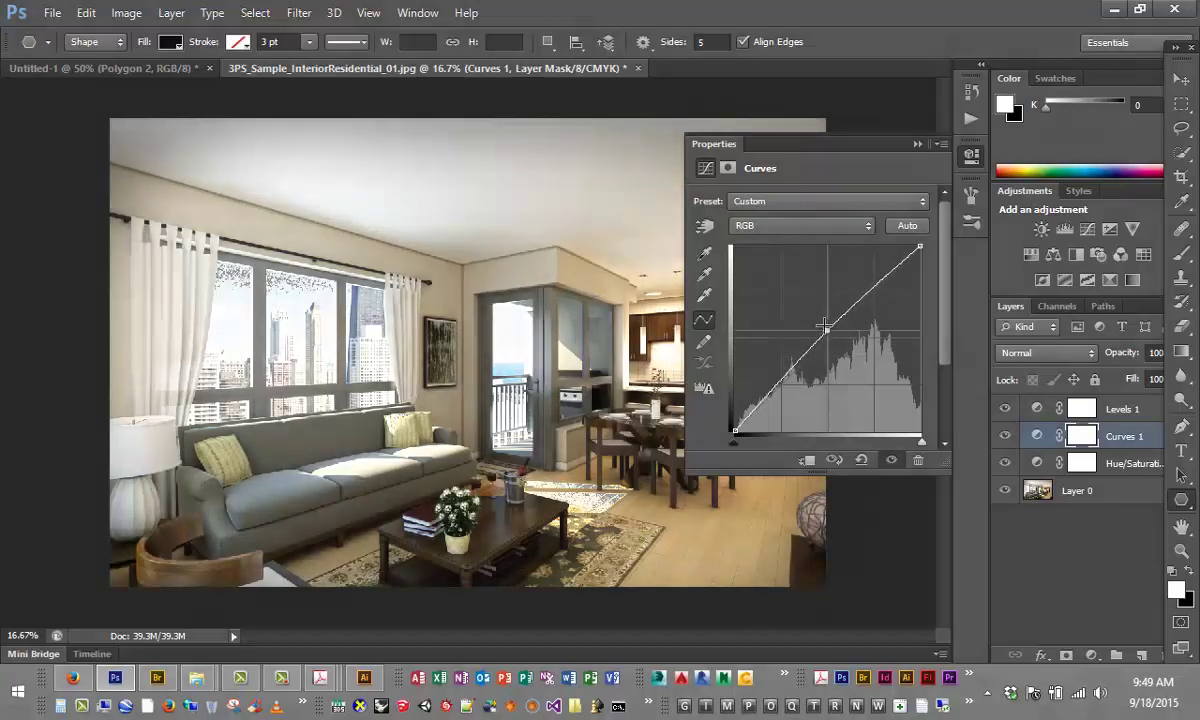
{"action": "left_click_drag", "start_coordinate": [823, 325], "coordinate": [825, 318]}
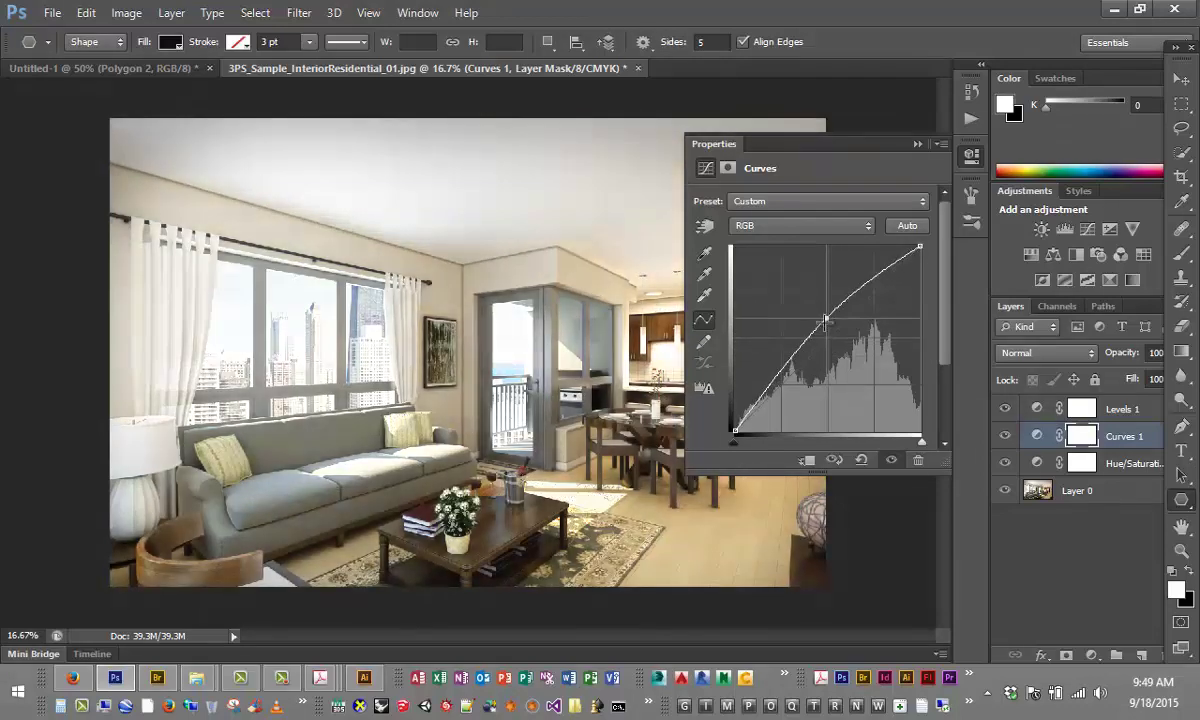
{"action": "left_click_drag", "start_coordinate": [825, 318], "coordinate": [825, 335]}
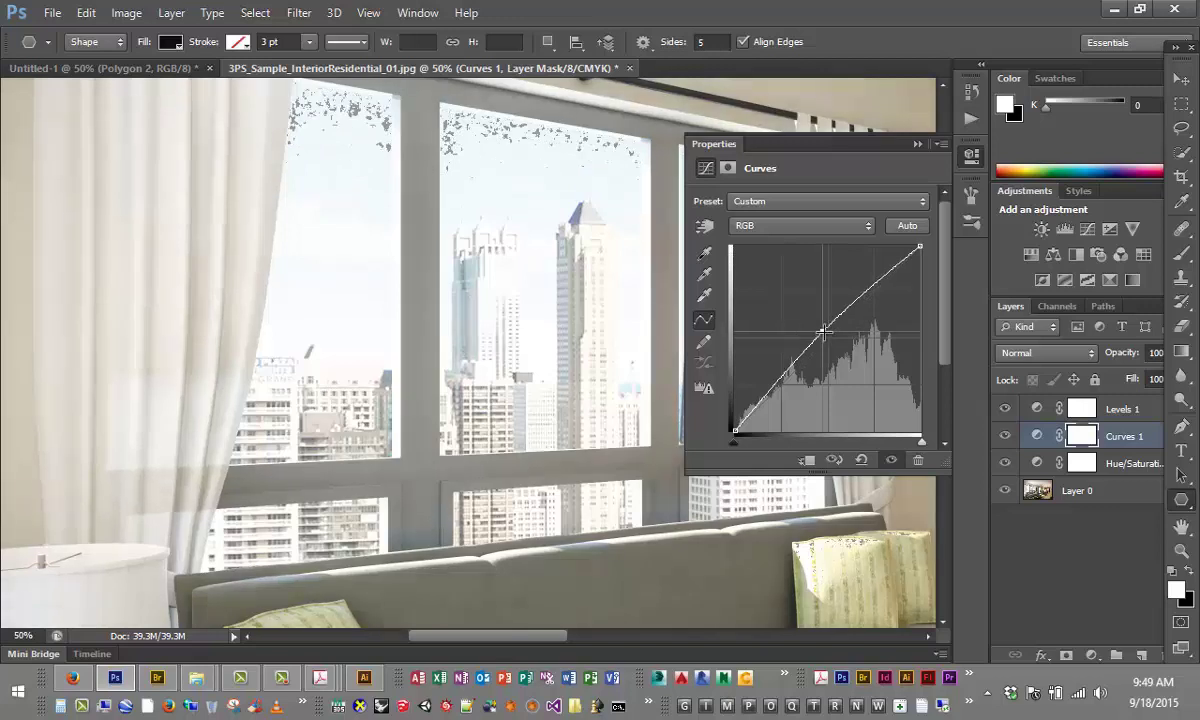
Bring up the Levels 1 properties, input levels still at 0, 1.00, 255
{"action": "left_click_drag", "start_coordinate": [820, 332], "coordinate": [820, 325]}
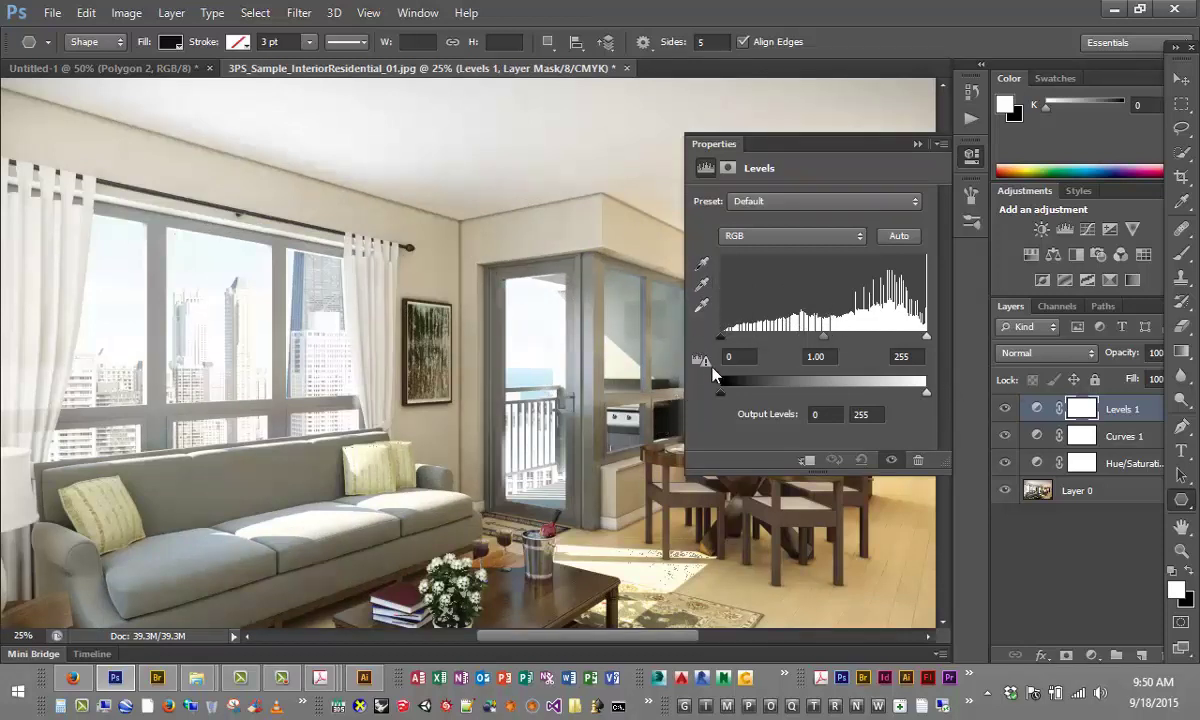
Adjust the Levels 1 input sliders so midtones sit at 1.10, black 0, white 255
{"action": "left_click_drag", "start_coordinate": [705, 363], "coordinate": [728, 363]}
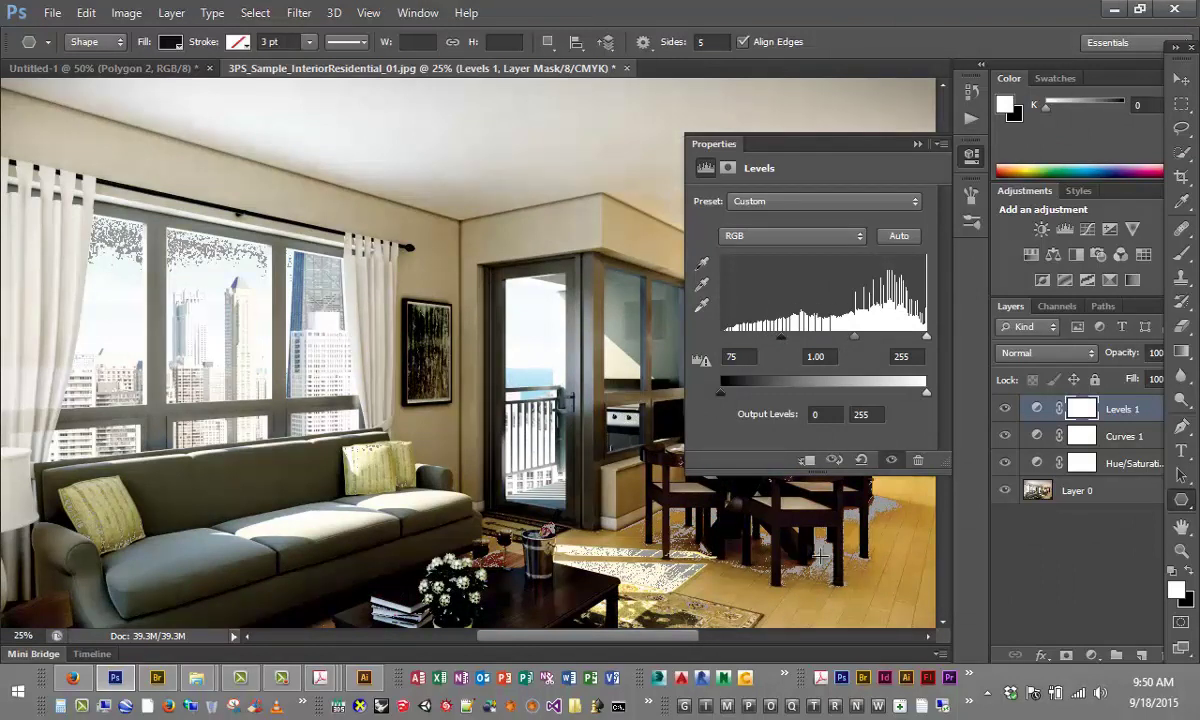
{"action": "mouse_move", "coordinate": [750, 598]}
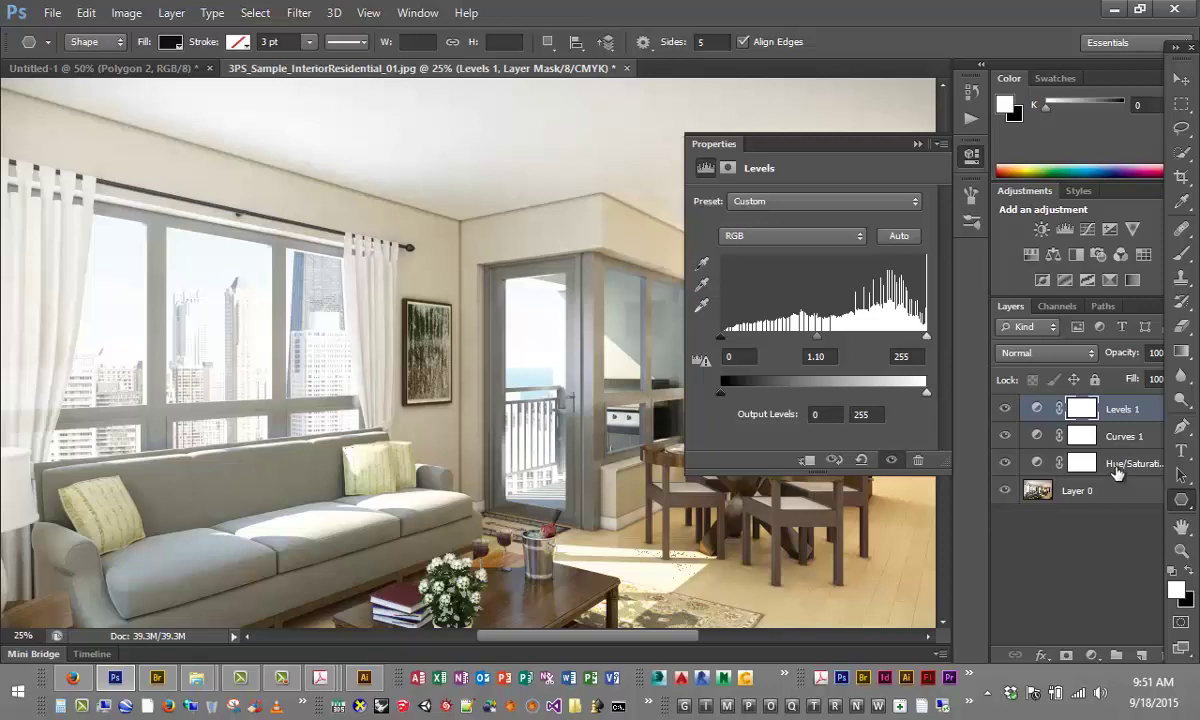
Open Hue/Saturation 1 and set Saturation to -65 and Hue to -93
{"action": "double_click", "coordinate": [1133, 463]}
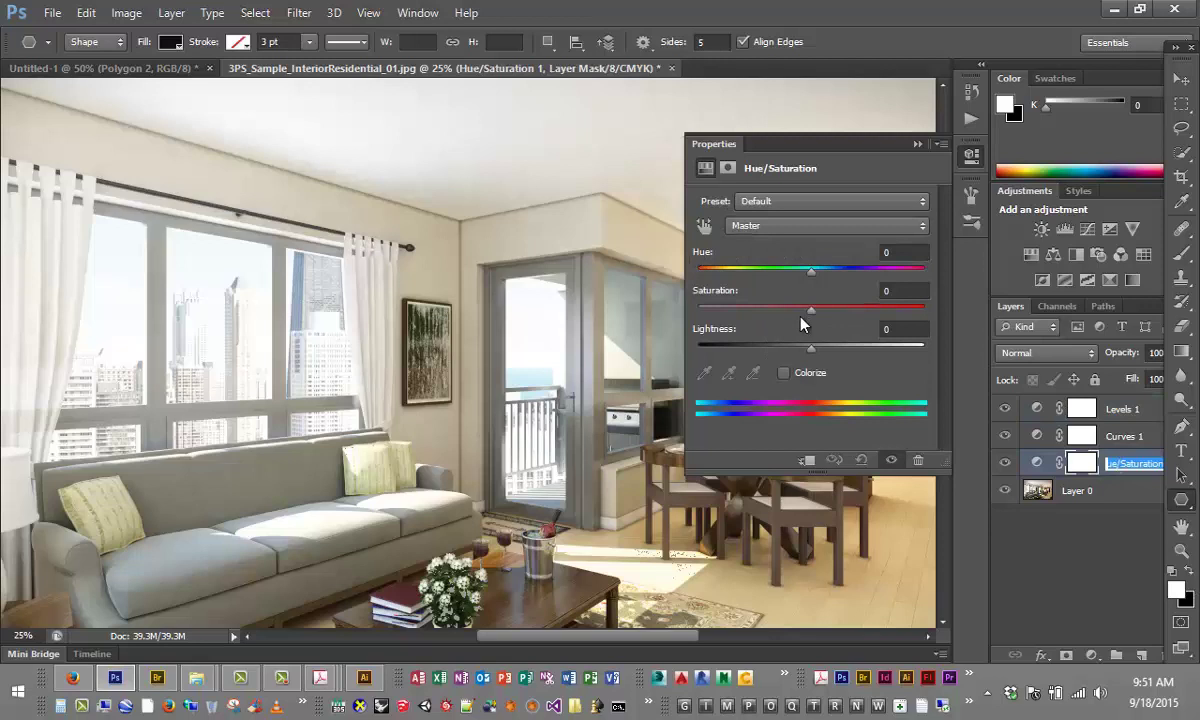
{"action": "left_click_drag", "start_coordinate": [811, 310], "coordinate": [828, 310]}
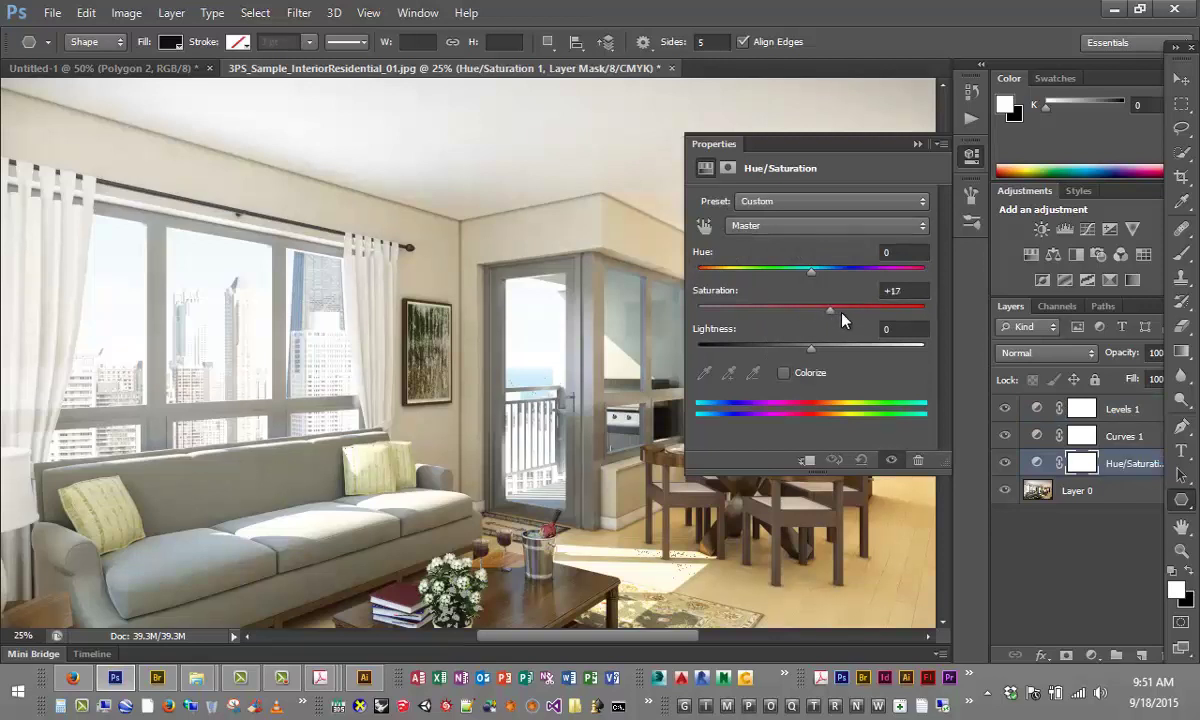
{"action": "left_click_drag", "start_coordinate": [828, 308], "coordinate": [862, 308]}
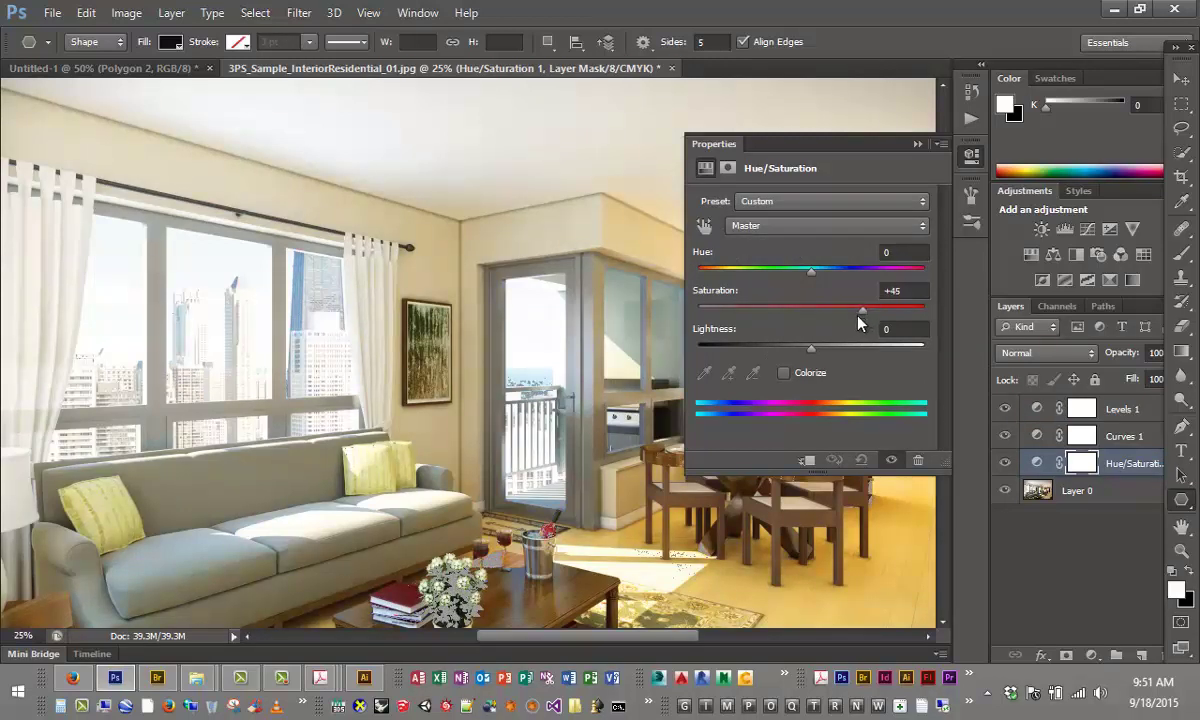
{"action": "left_click_drag", "start_coordinate": [864, 308], "coordinate": [736, 308]}
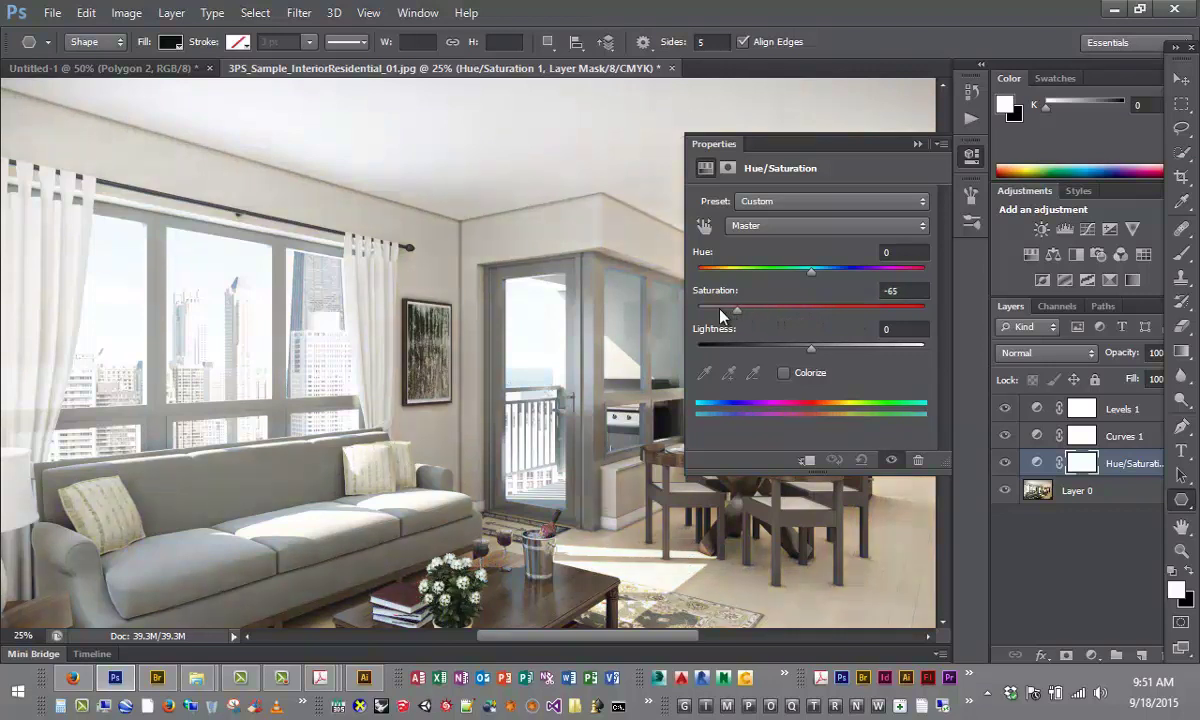
{"action": "left_click_drag", "start_coordinate": [735, 310], "coordinate": [700, 310]}
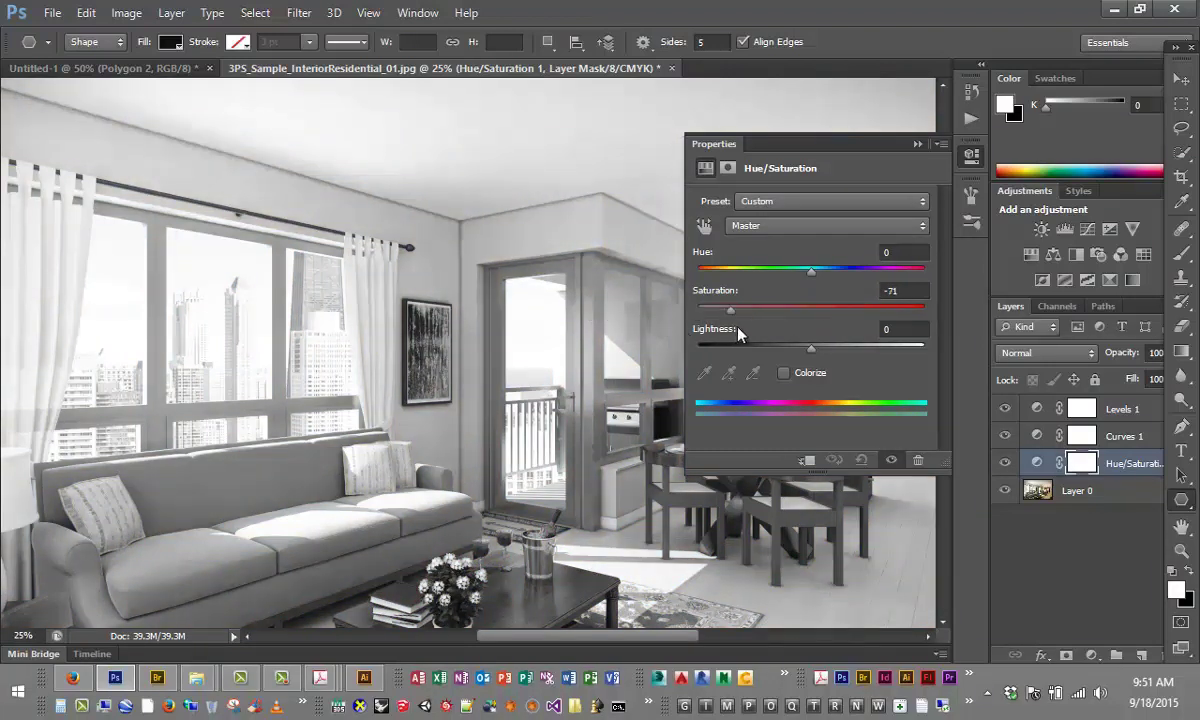
{"action": "left_click_drag", "start_coordinate": [811, 271], "coordinate": [798, 271]}
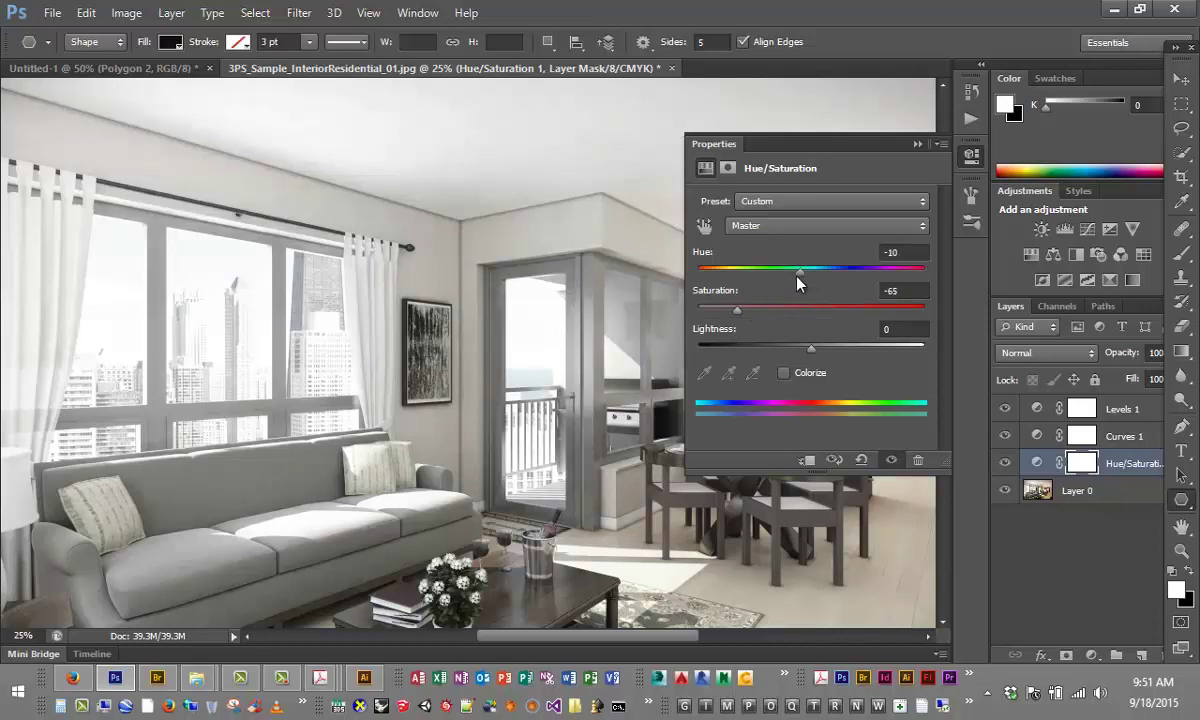
{"action": "left_click_drag", "start_coordinate": [799, 272], "coordinate": [753, 272]}
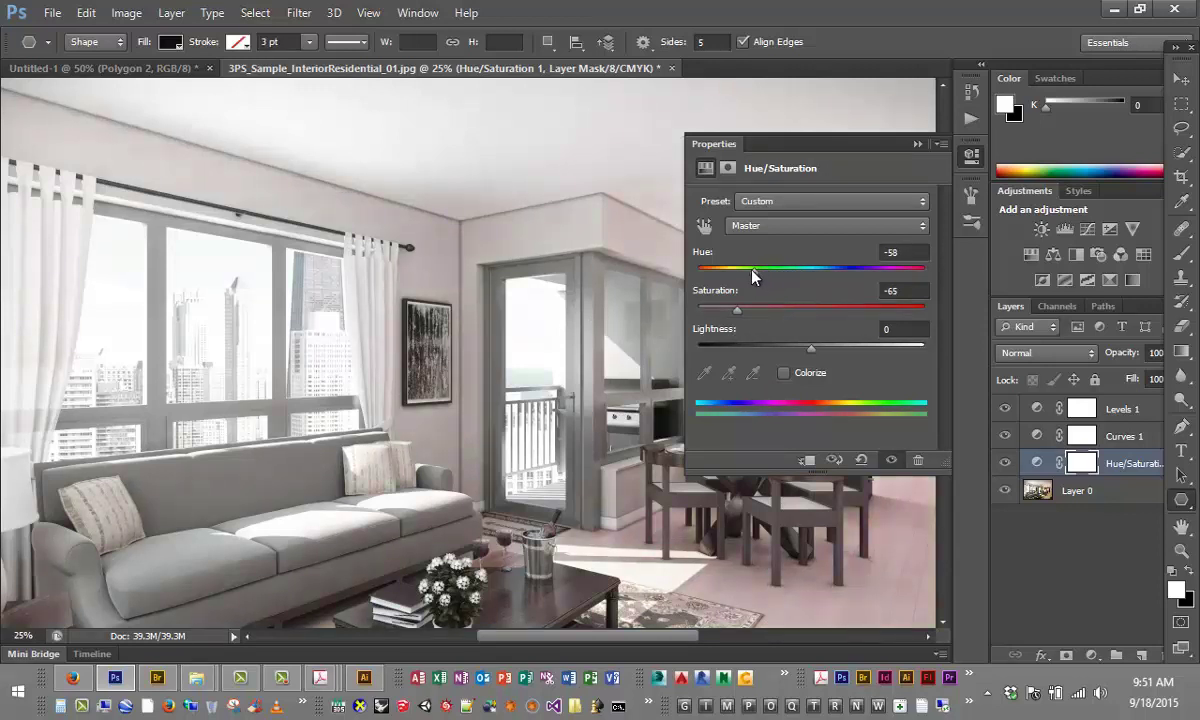
{"action": "left_click_drag", "start_coordinate": [753, 277], "coordinate": [736, 277]}
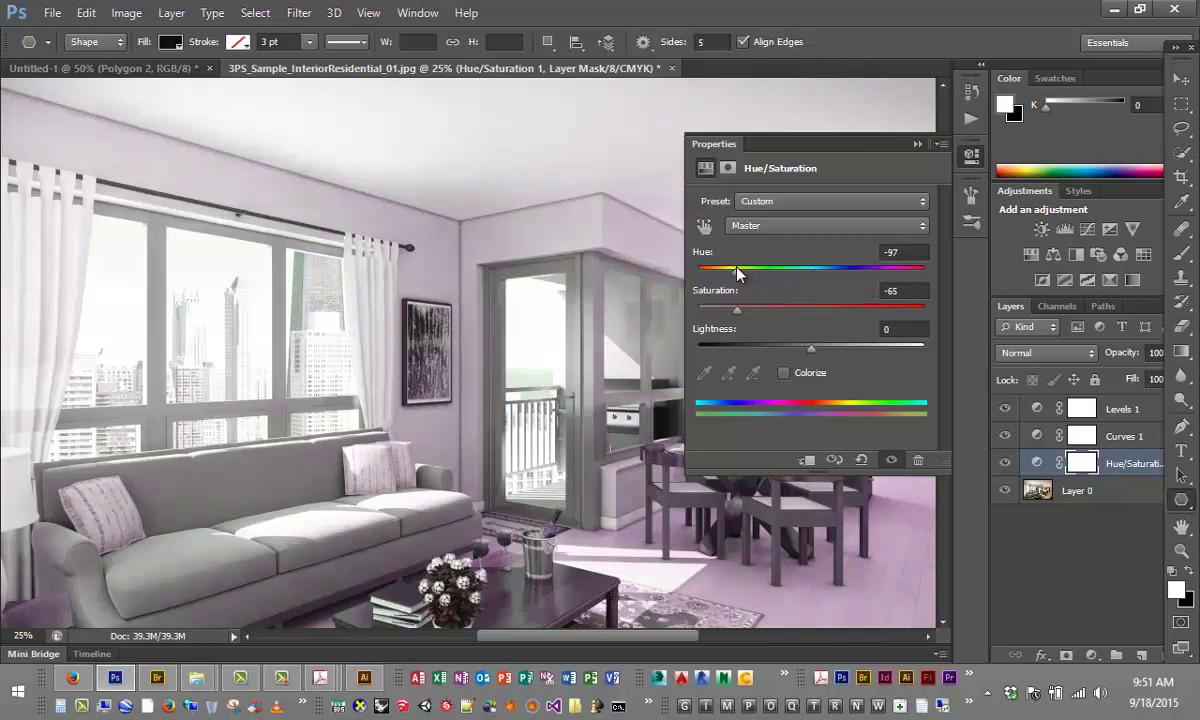
{"action": "left_click_drag", "start_coordinate": [735, 270], "coordinate": [745, 270]}
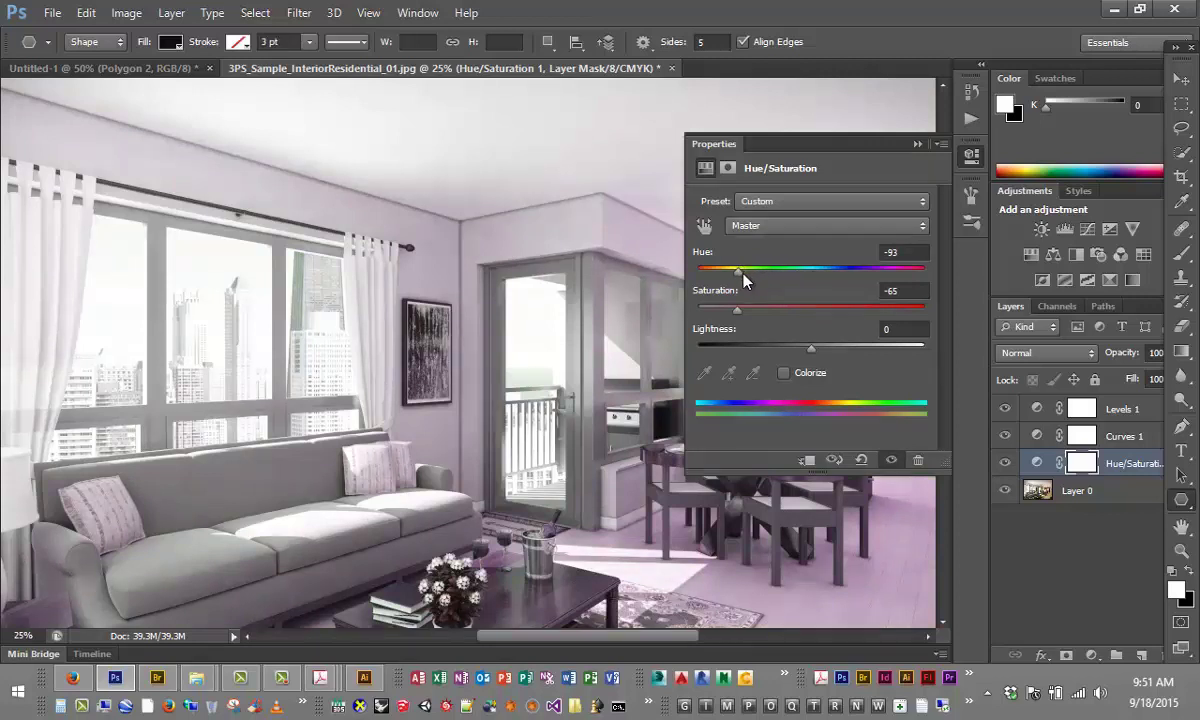